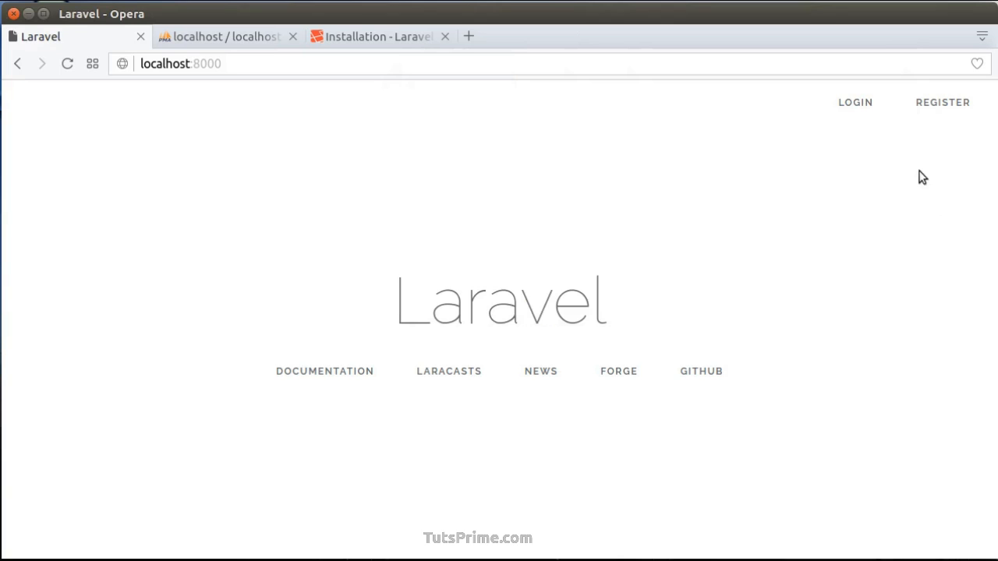
mouse_move(935, 155)
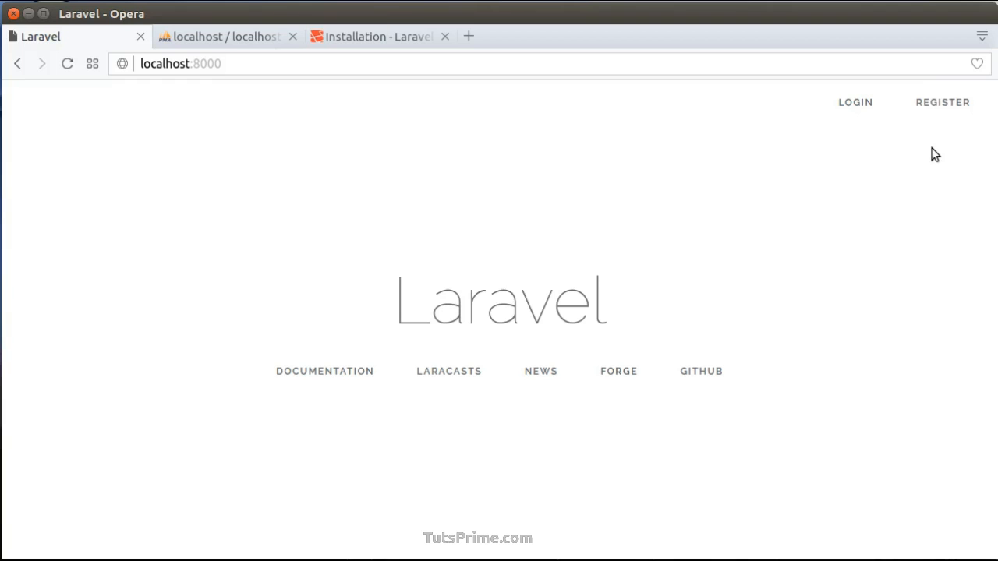
left_click(942, 103)
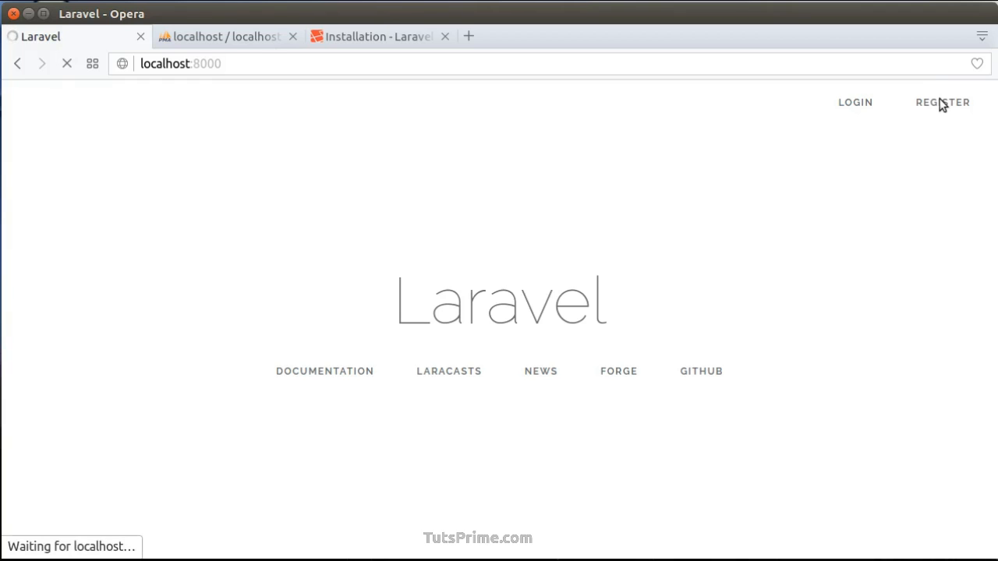
left_click(942, 103)
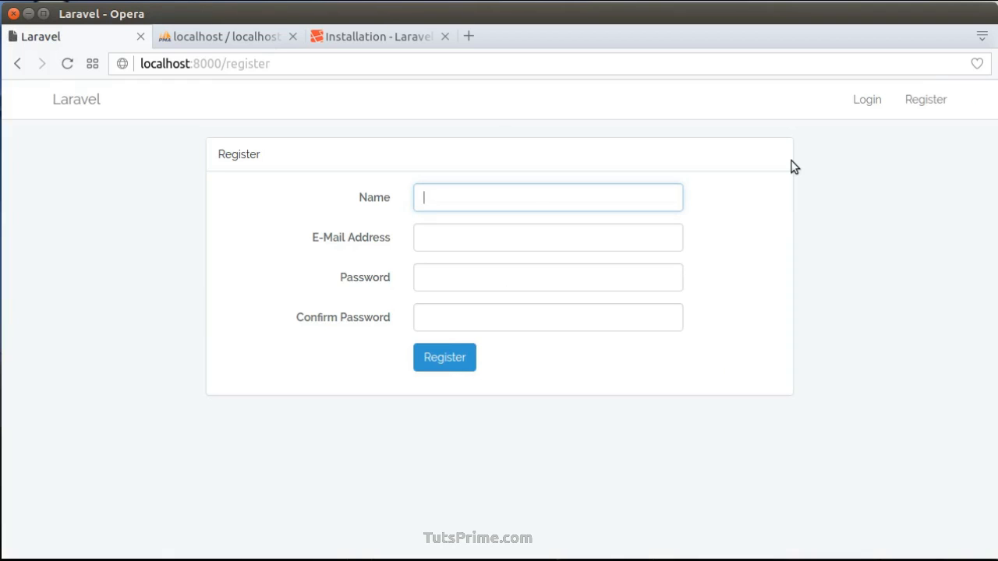
type("John D")
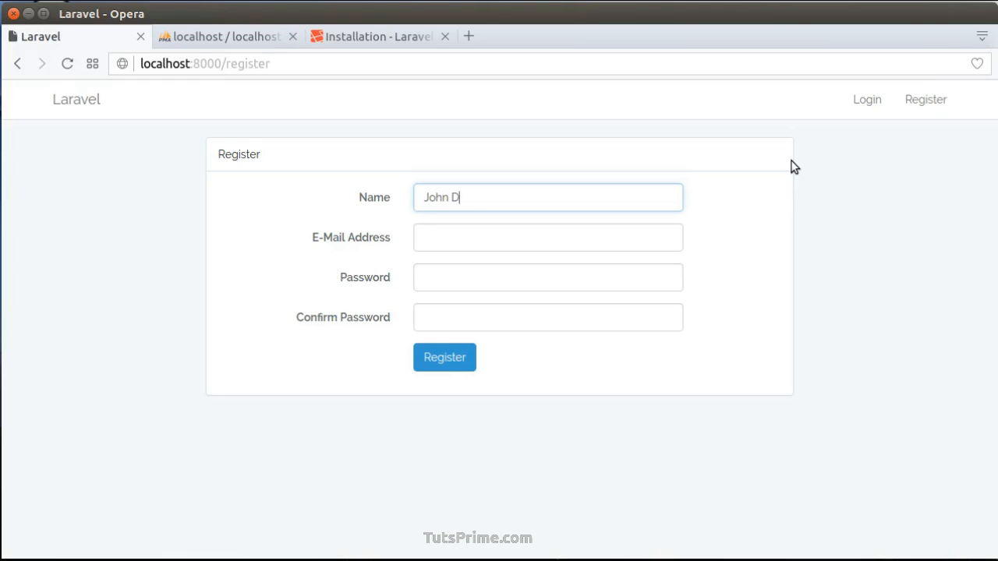
type("johndoe@test.com")
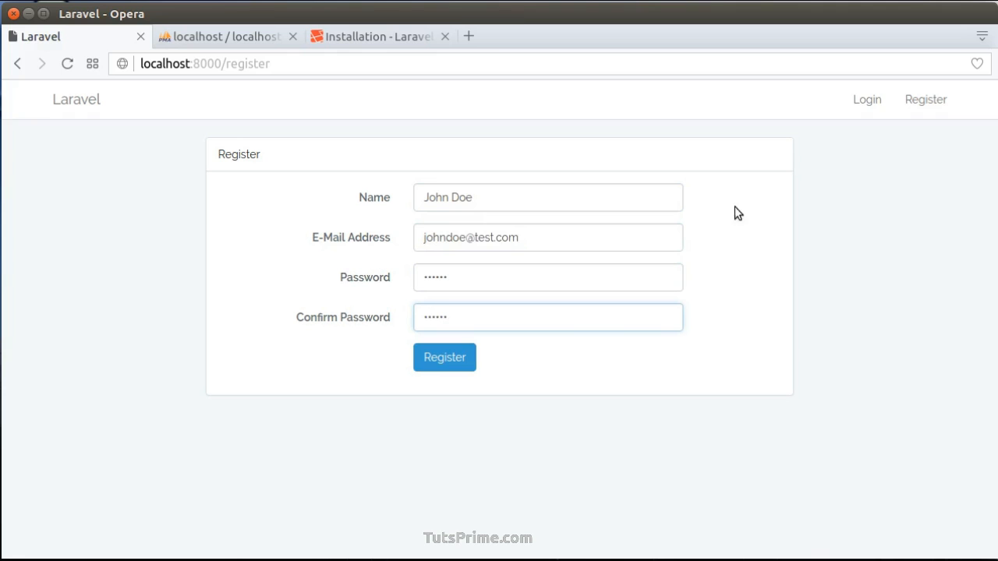
left_click(445, 357)
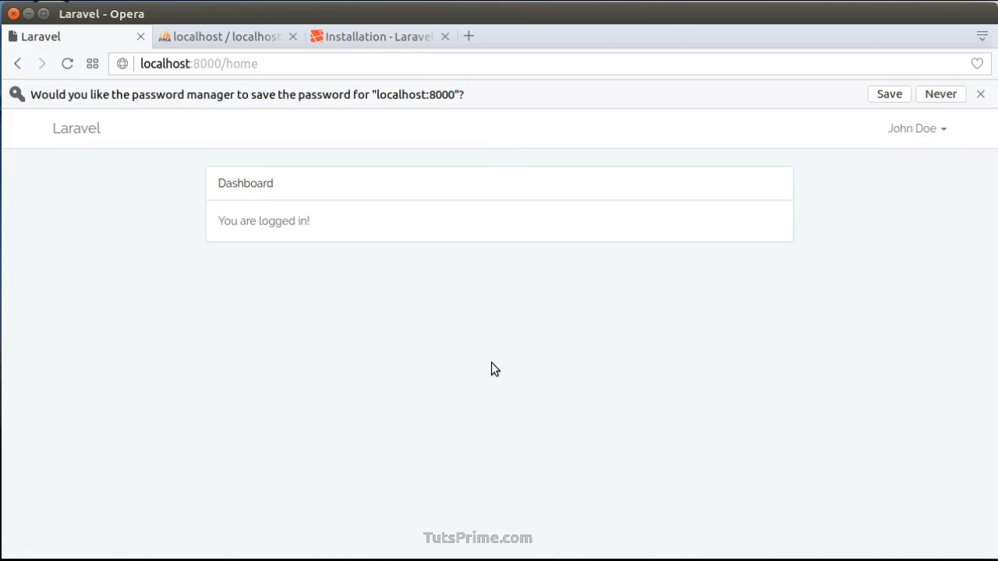
left_click(979, 94)
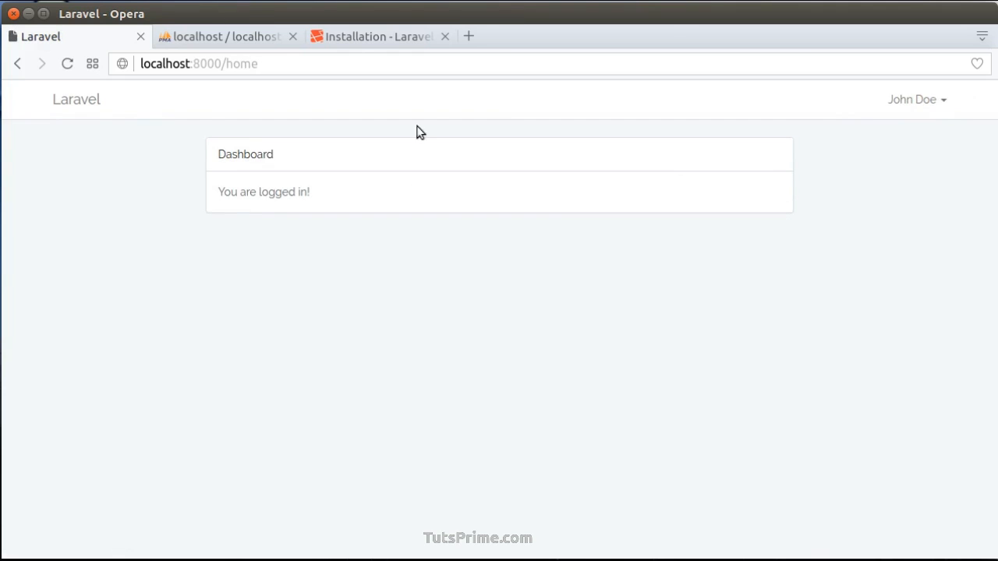
- Switch to the phpMyAdmin tab to browse the users table with the John Doe row
left_click(221, 36)
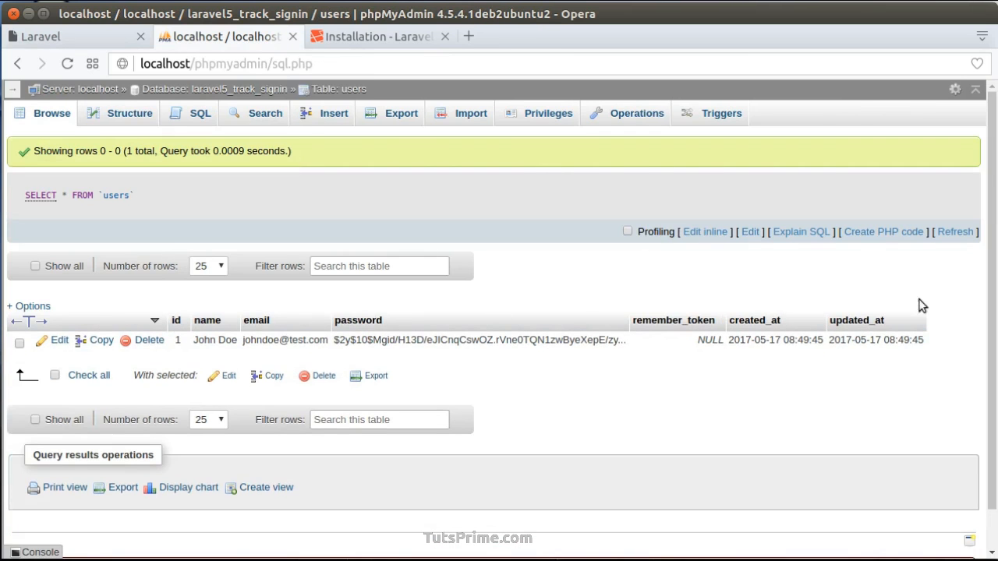
mouse_move(948, 301)
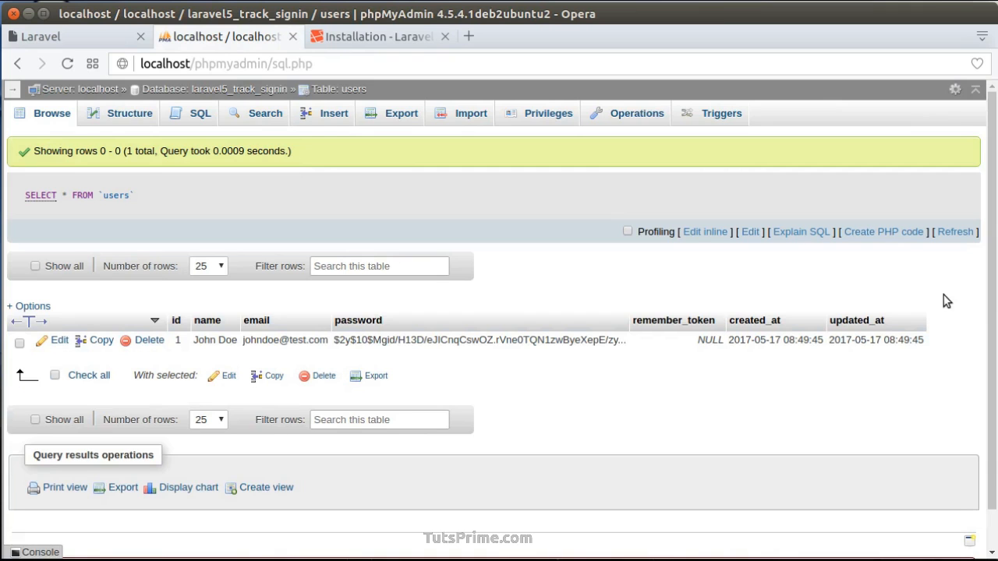
mouse_move(716, 321)
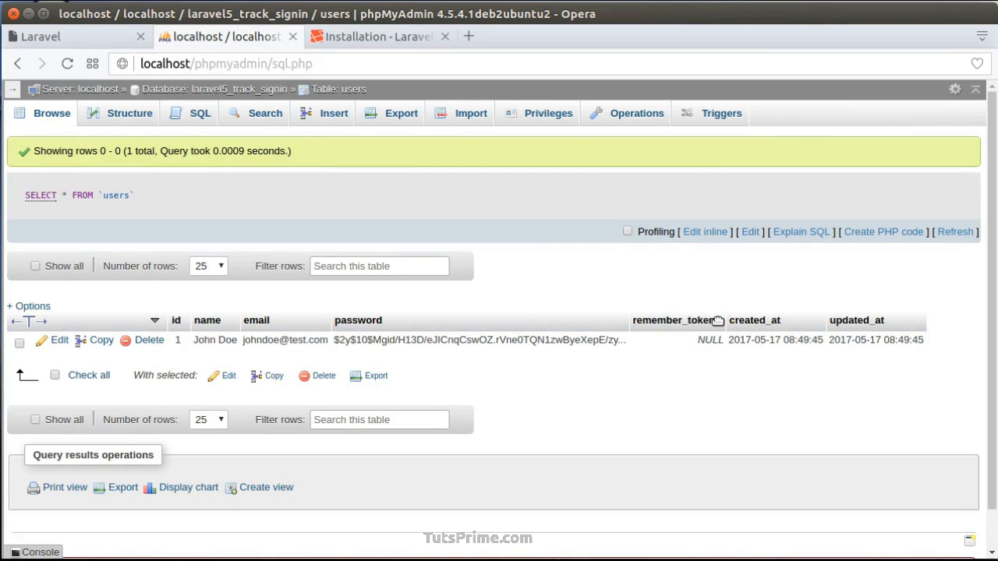
mouse_move(794, 304)
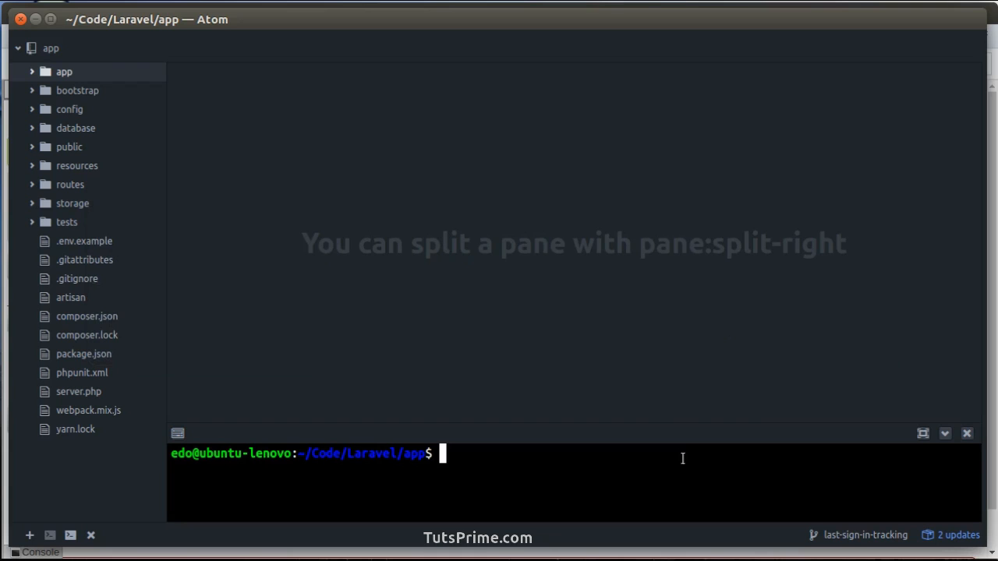
- Run php artisan make:migration add_sign_in_at_to_users --table=users and open the new migration file
type("php artisan make:mig")
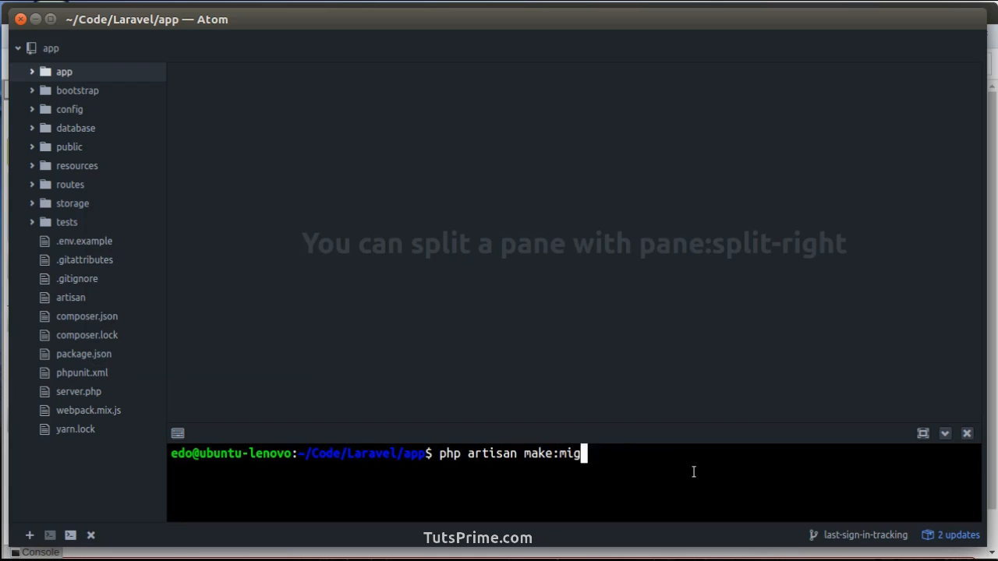
type("ration add_sign")
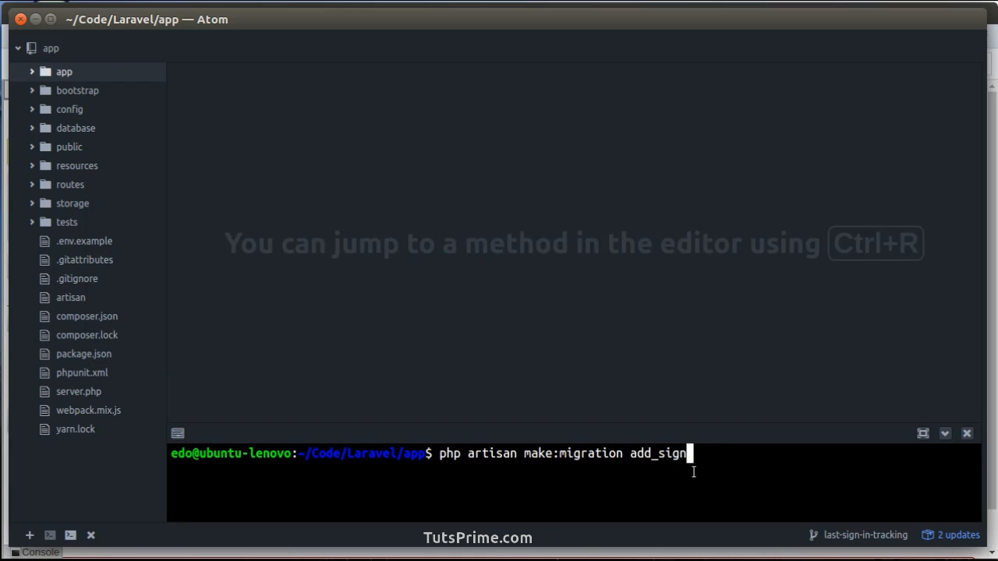
type("_in_at_to_users --table=users")
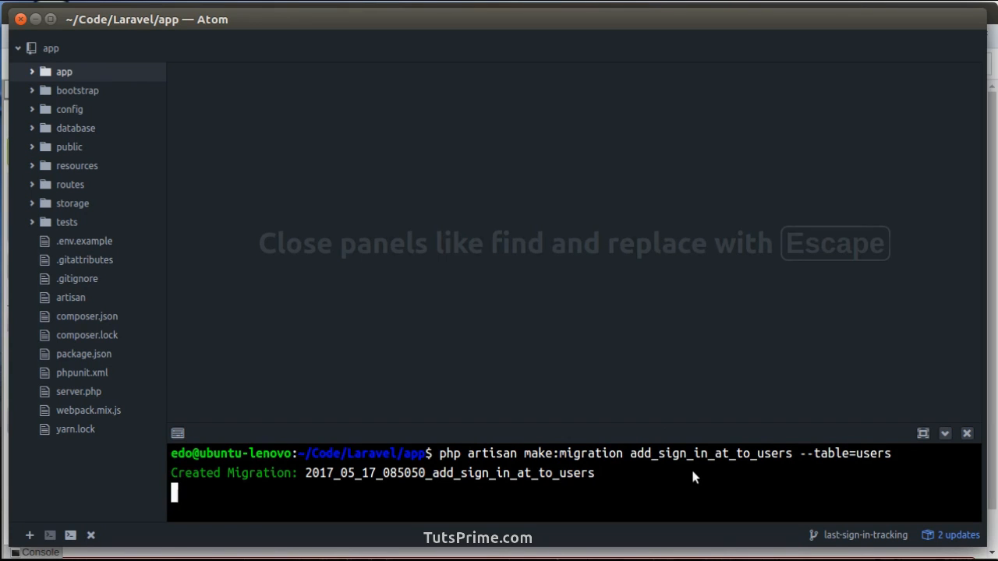
left_click(75, 128)
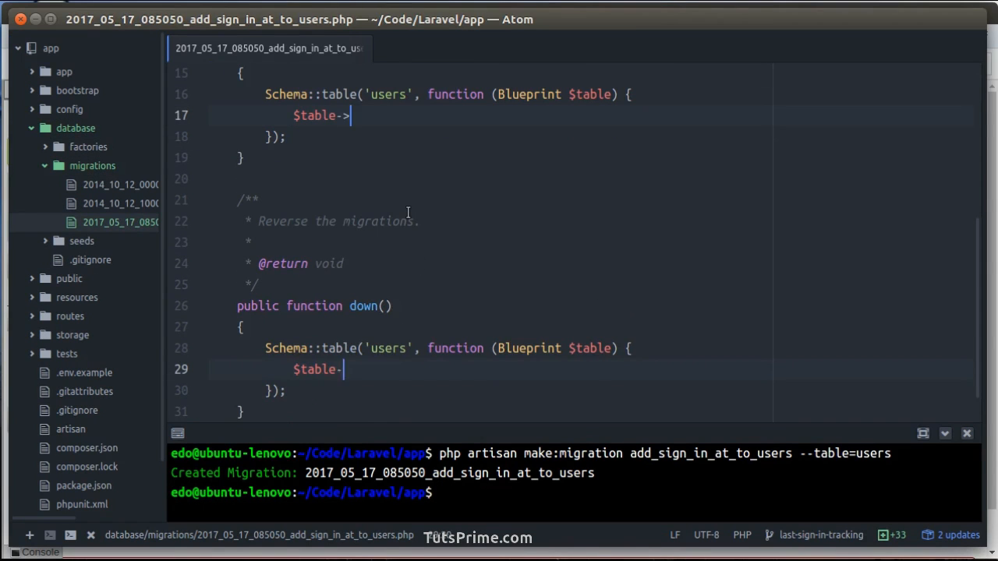
- Add nullable timestamp last_sign_in_at in up(), dropColumn('last_sign_in_at') in down(), then run php artisan migrate
type("dropColumn();")
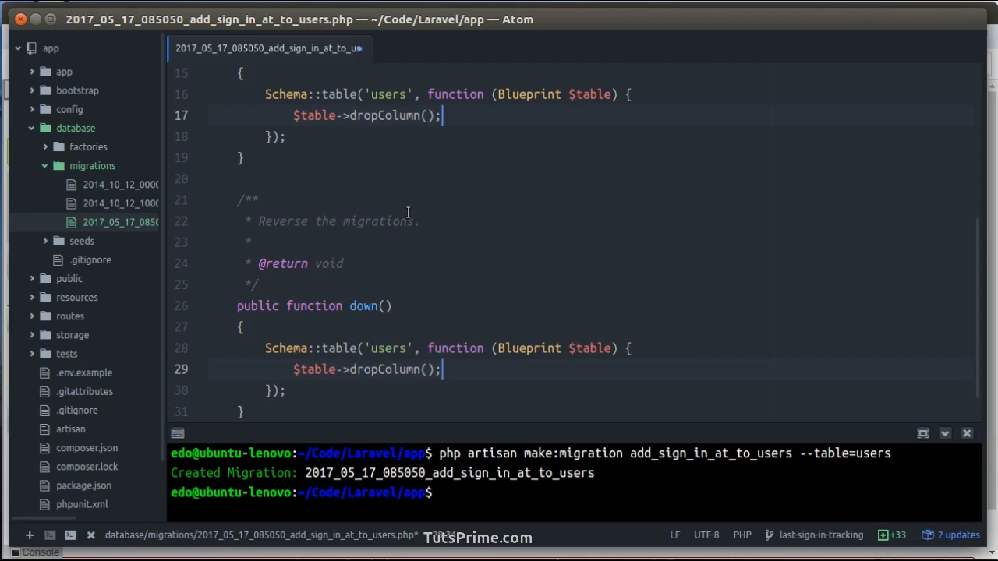
type("'last'")
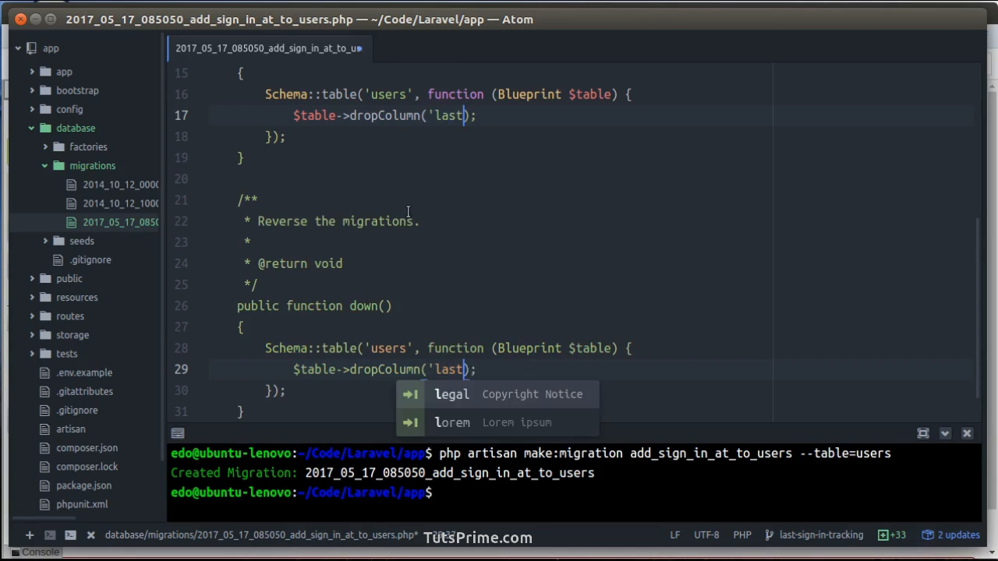
type("_sign_in_at")
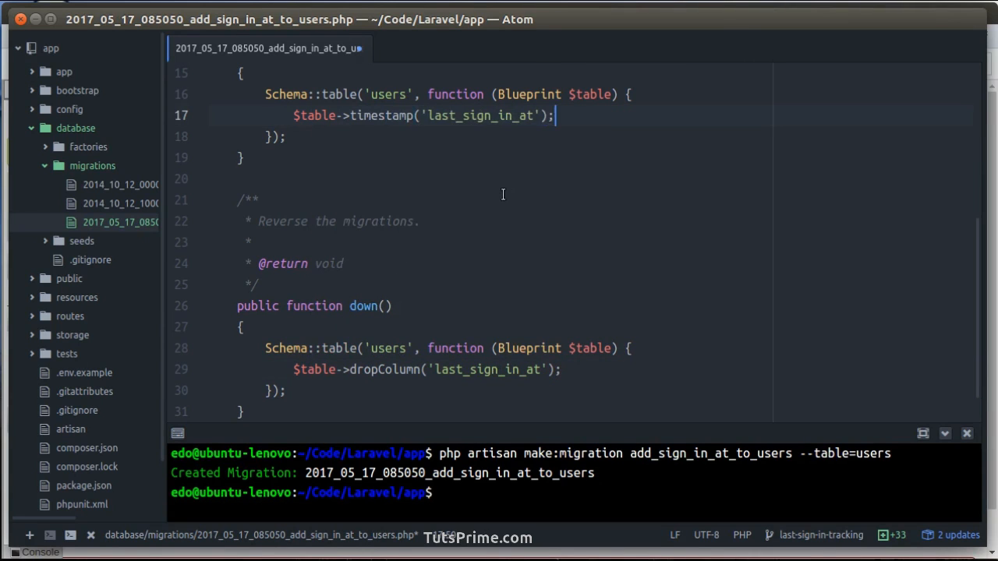
type("->nullab")
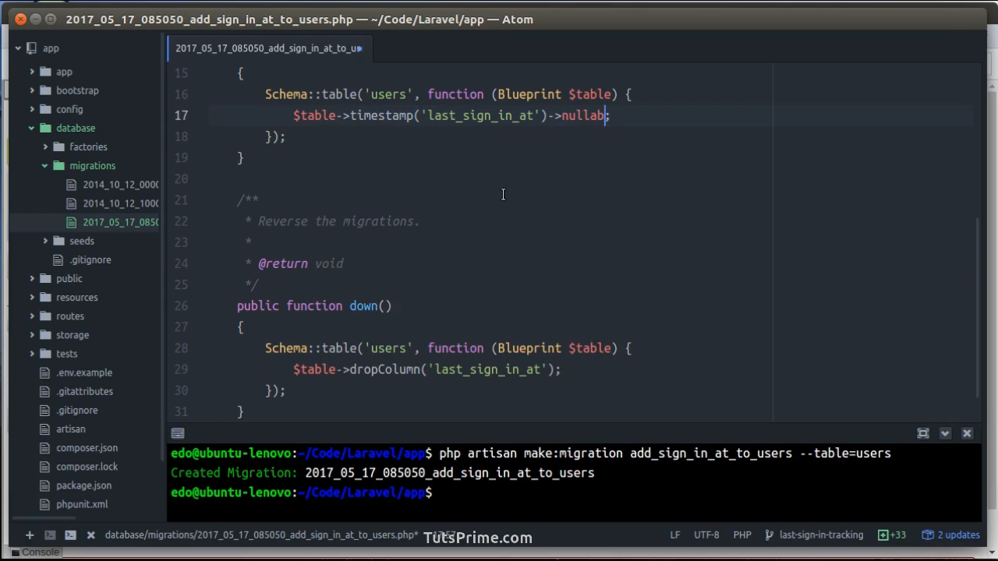
type("le();")
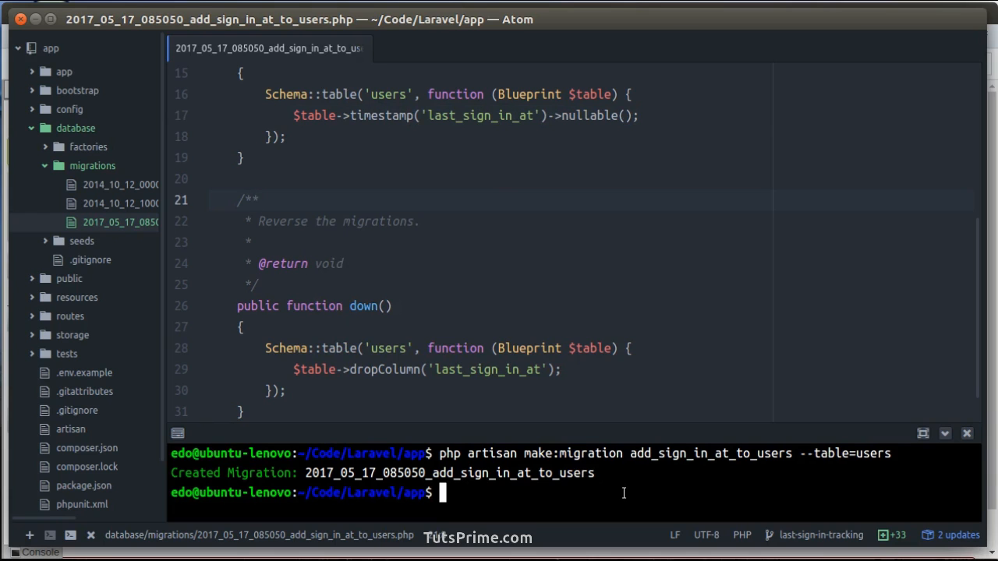
type("php artisan migrate")
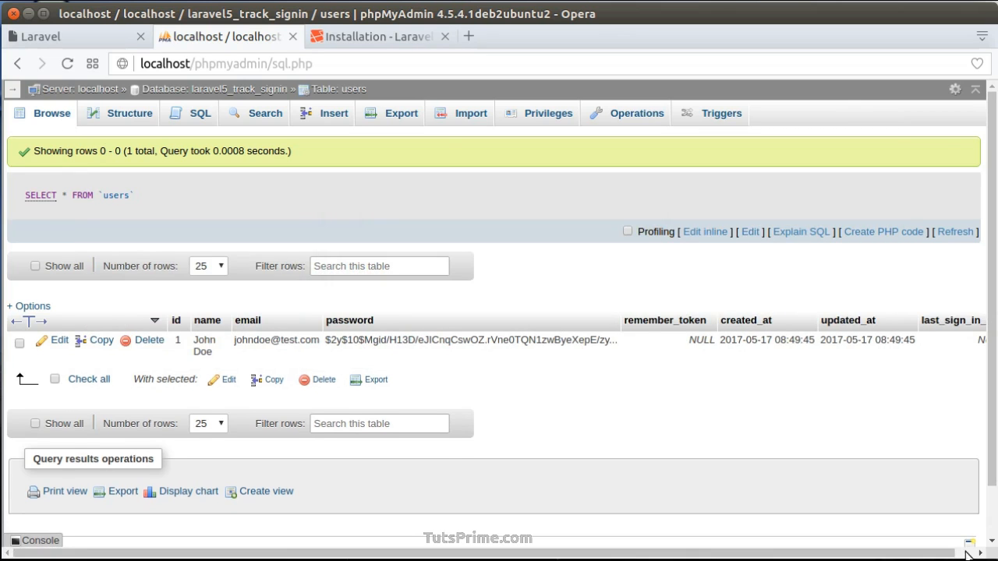
- Scroll the users browse view right to the new last_sign_in_at column, NULL for John Doe
scroll("right", 3)
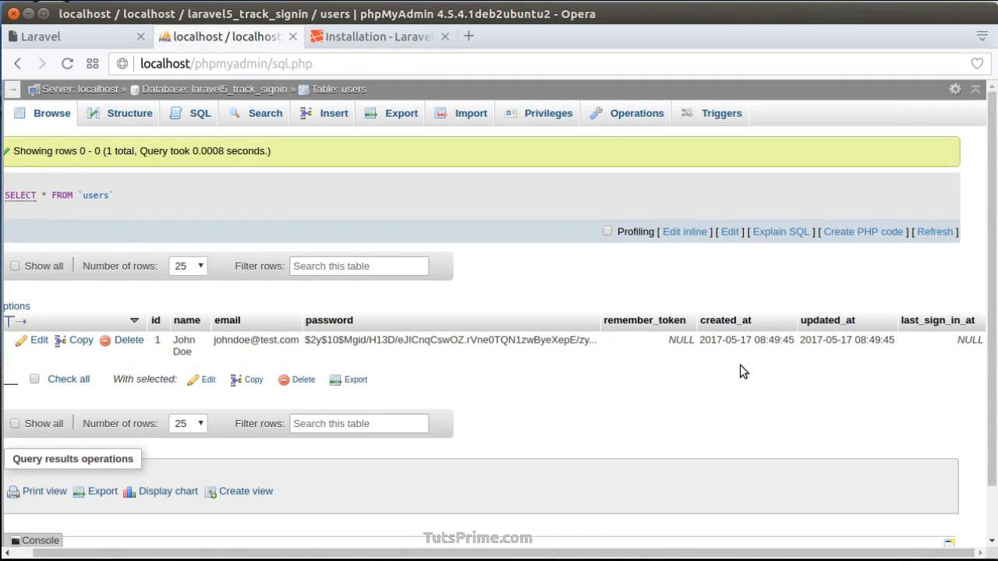
- Search the docs for 'authenti', open Authentication and scroll to the Events section's $listen example
left_click(381, 35)
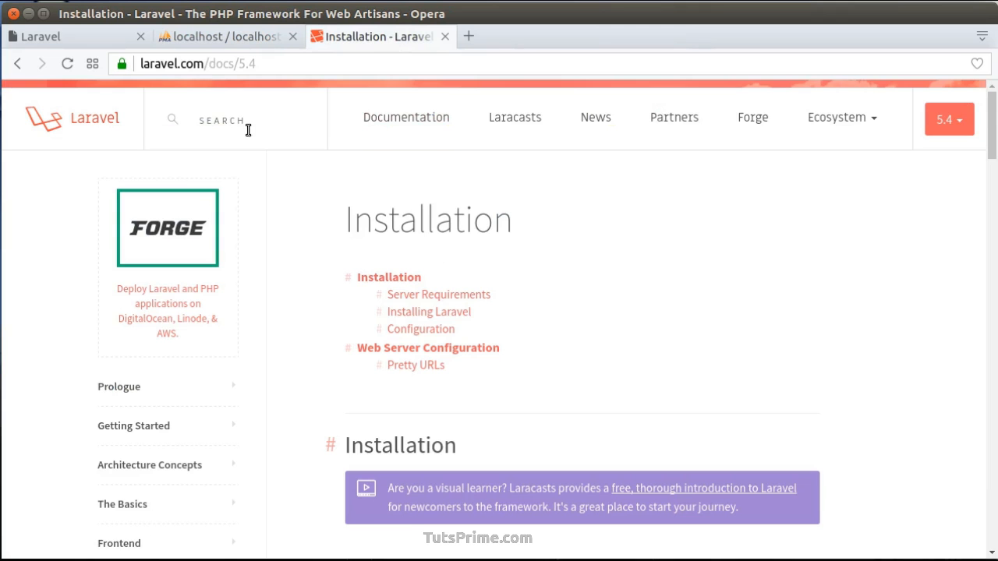
type("authenti")
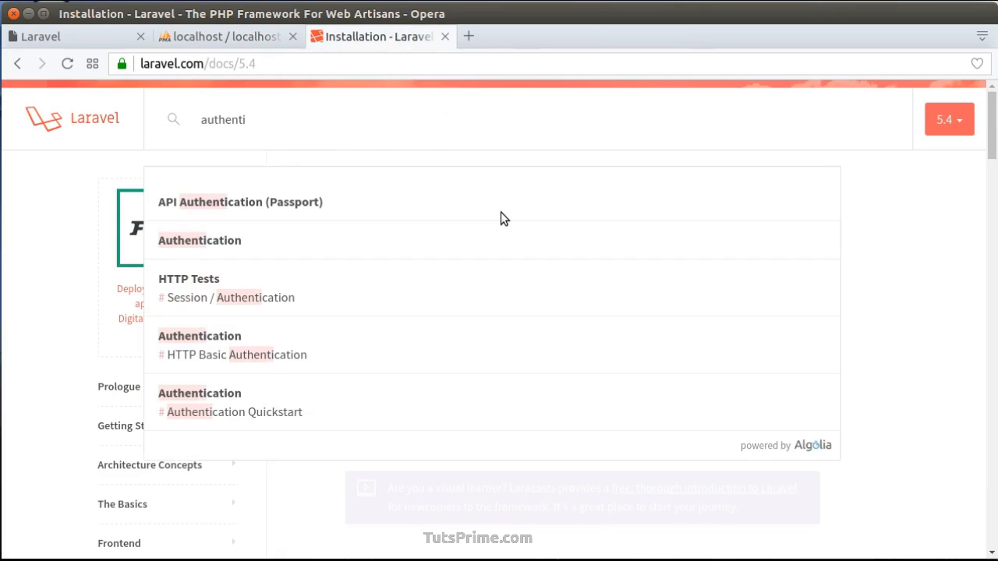
left_click(200, 240)
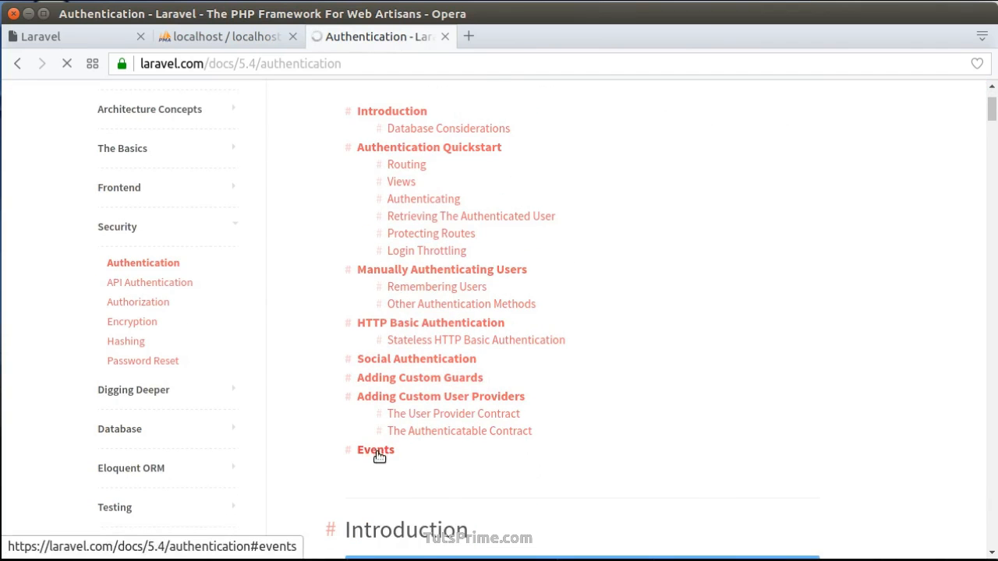
left_click(374, 449)
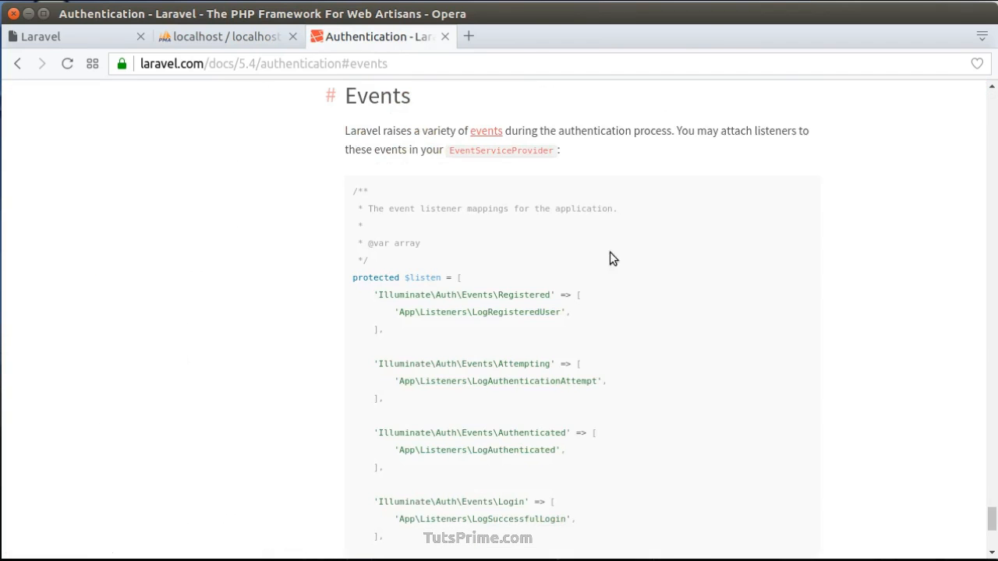
mouse_move(736, 212)
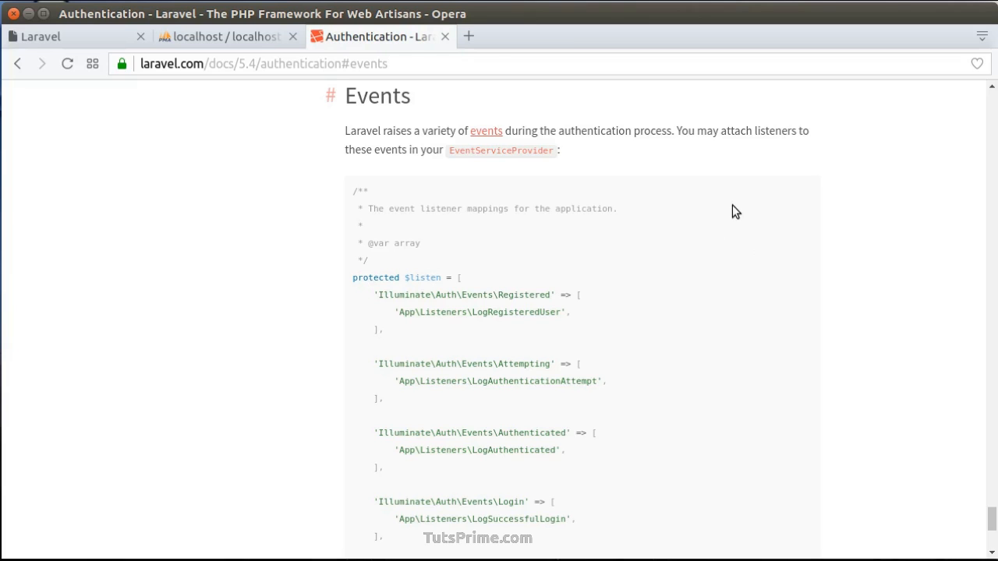
mouse_move(817, 259)
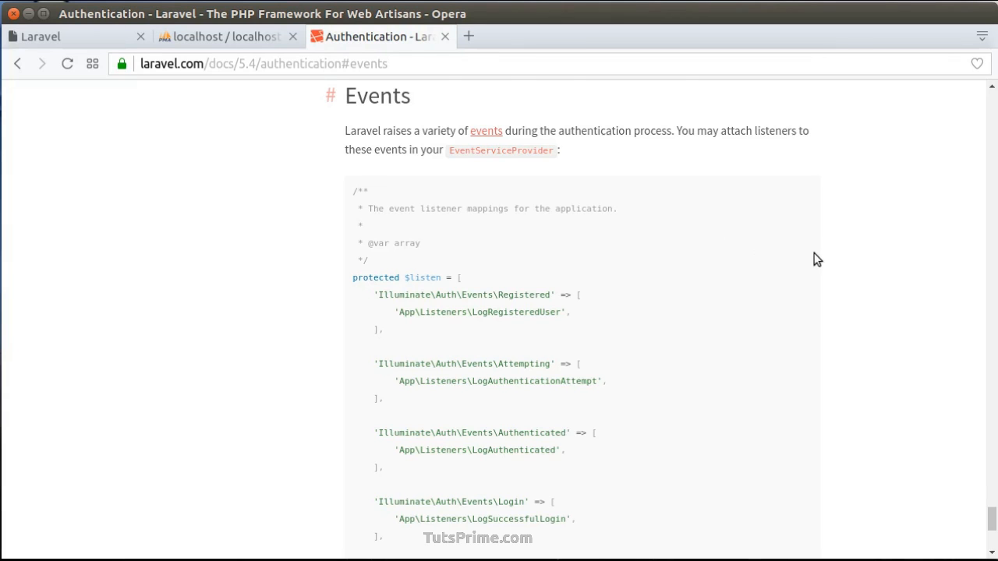
scroll("down", 3)
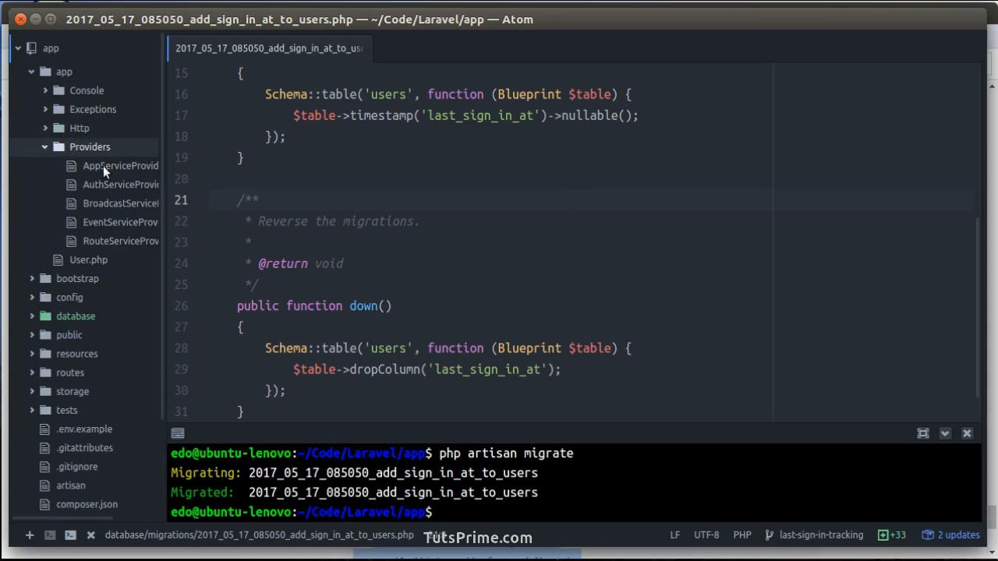
- In EventServiceProvider map Illuminate\Auth\Events\Login to App\Listeners\UpdateLastSignInAt in $listen
left_click(120, 221)
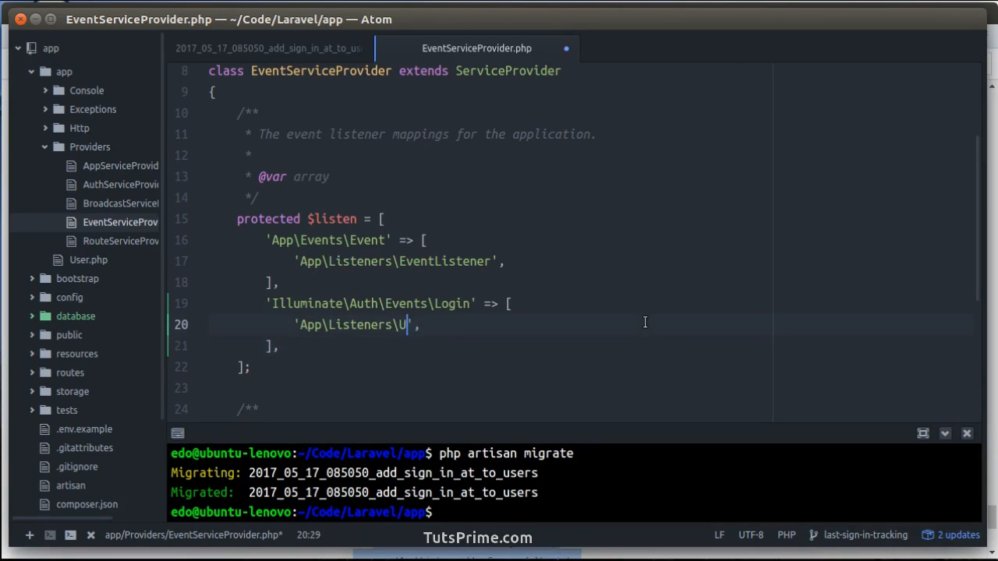
type("pdateLastSign")
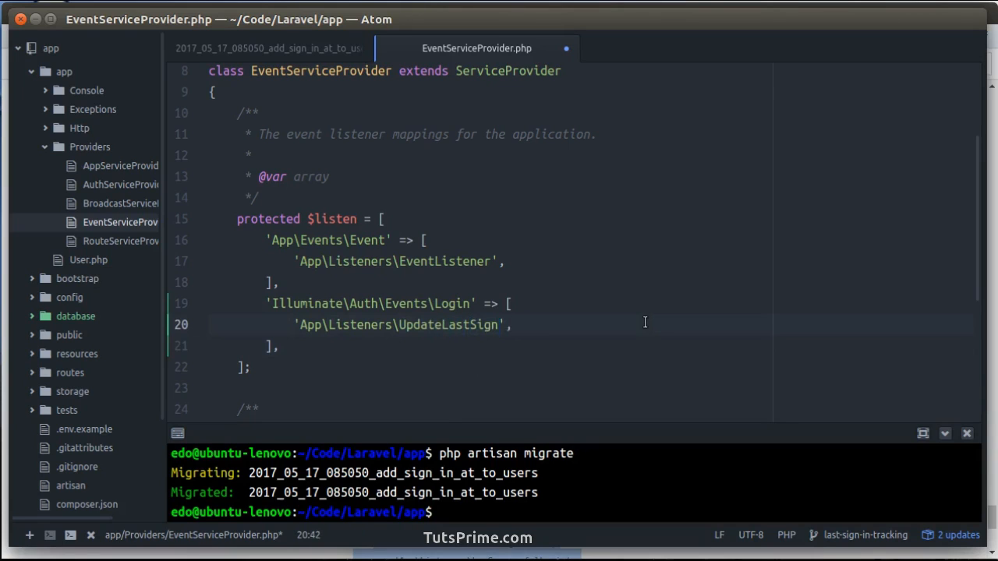
type("InAt")
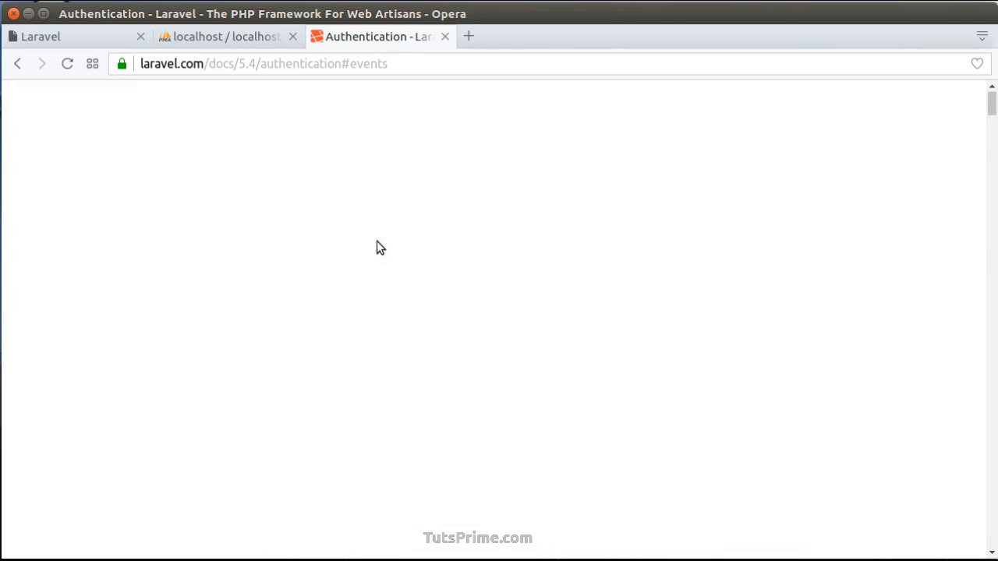
- Search 'ev', open the Events docs and read Registering and Generating Events & Listeners
type("ev")
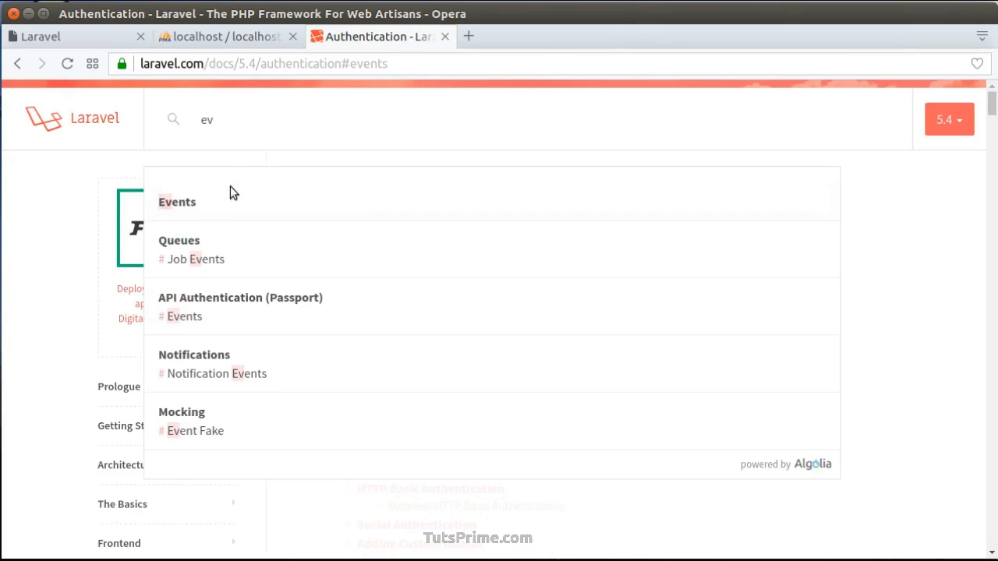
left_click(178, 203)
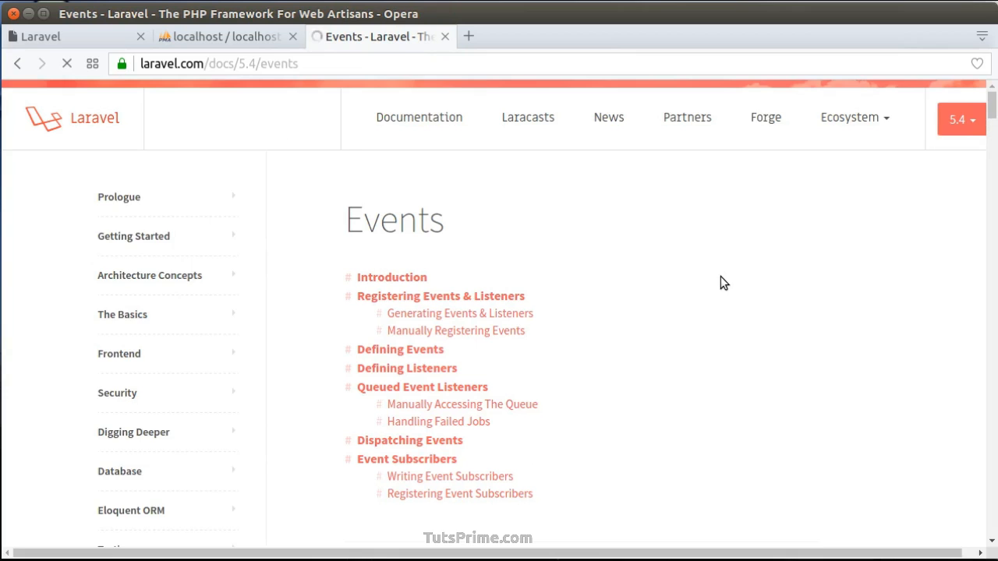
left_click(440, 296)
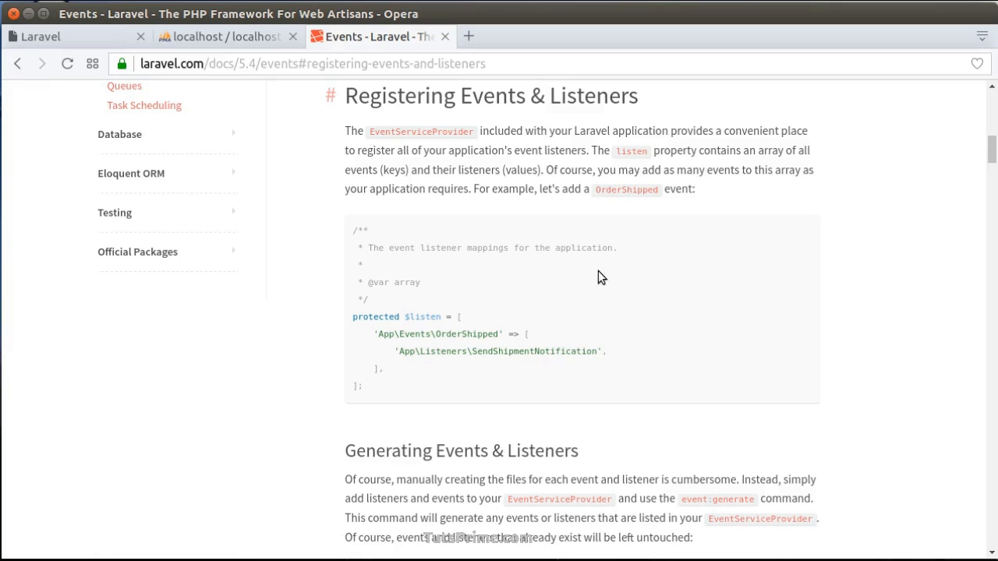
scroll("down", 3)
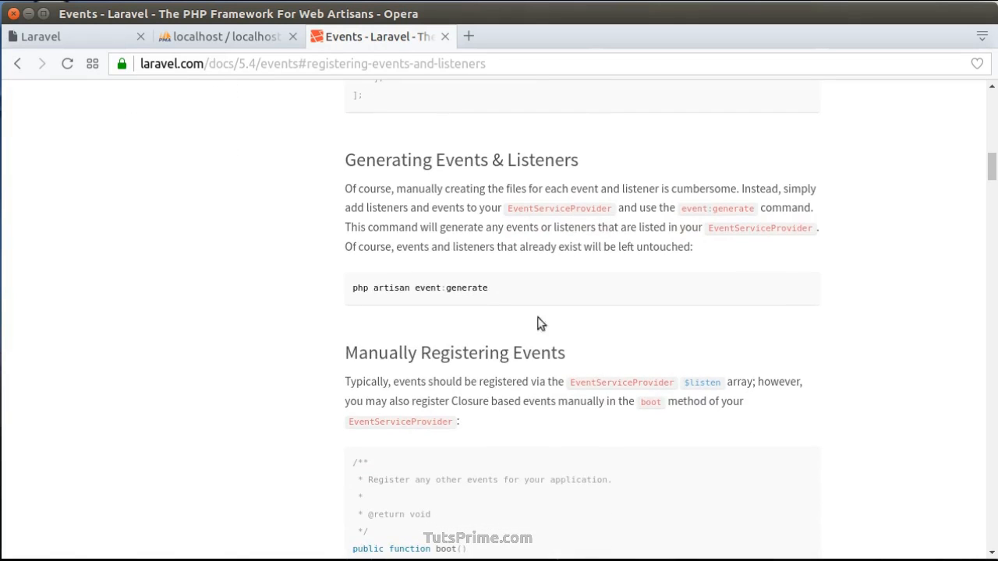
- Back in Atom run php artisan event:generate and expand app/Listeners showing UpdateLastSignInAt
key("Alt+Tab")
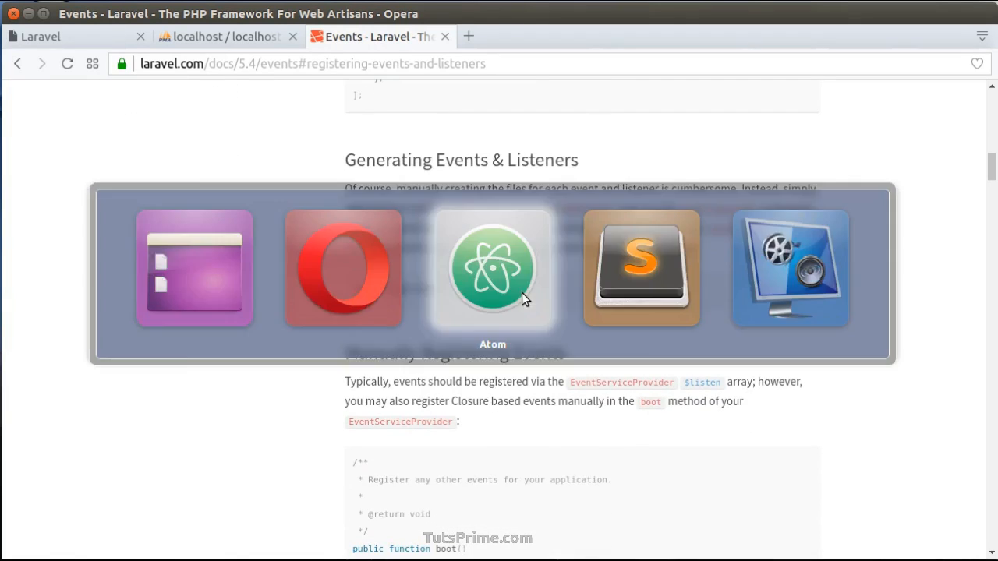
left_click(493, 269)
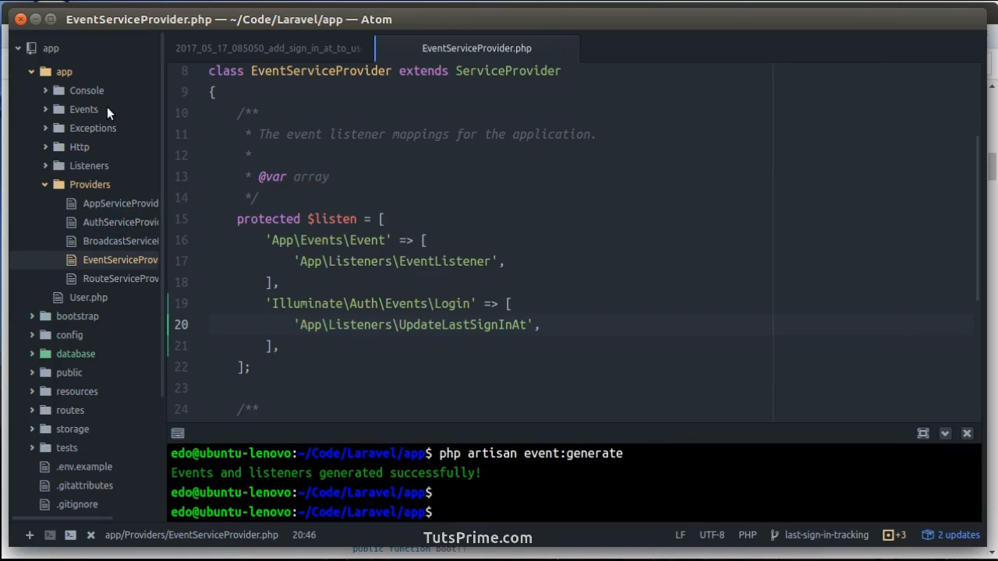
left_click(87, 165)
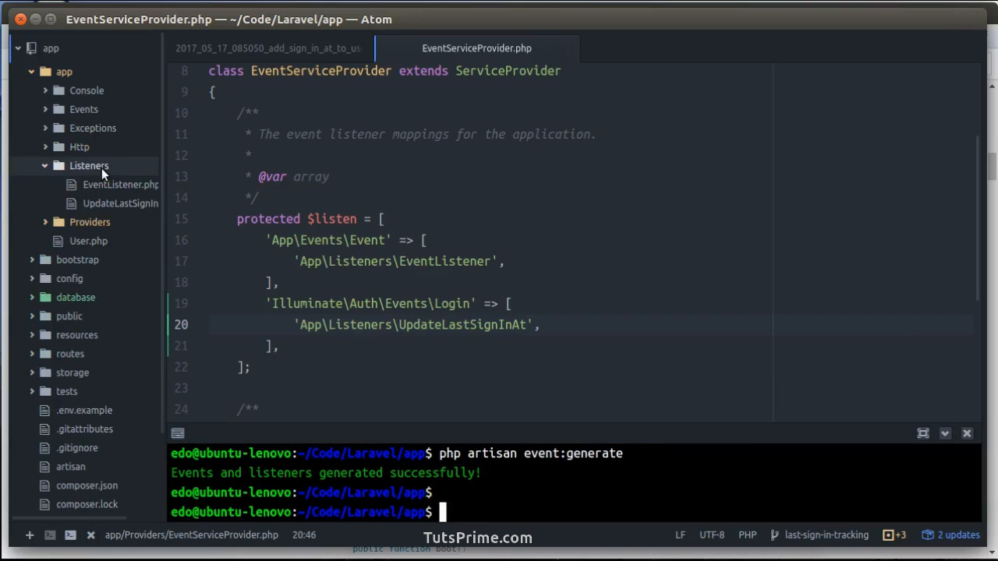
left_click(120, 202)
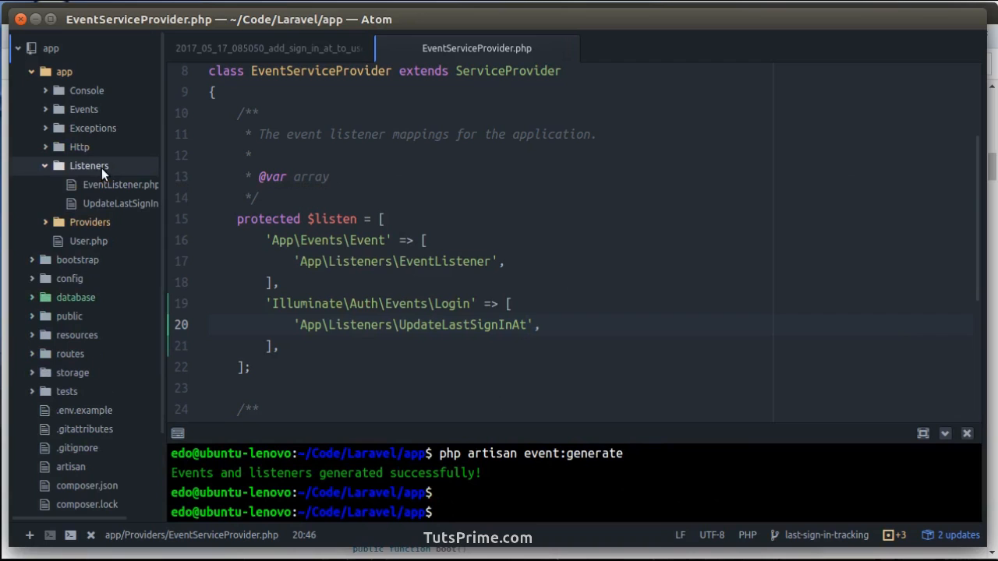
- In UpdateLastSignInAt handle() set $event->user->last_sign_in_at = Carbon::now(), save the user, and import Carbon\Carbon
left_click(120, 202)
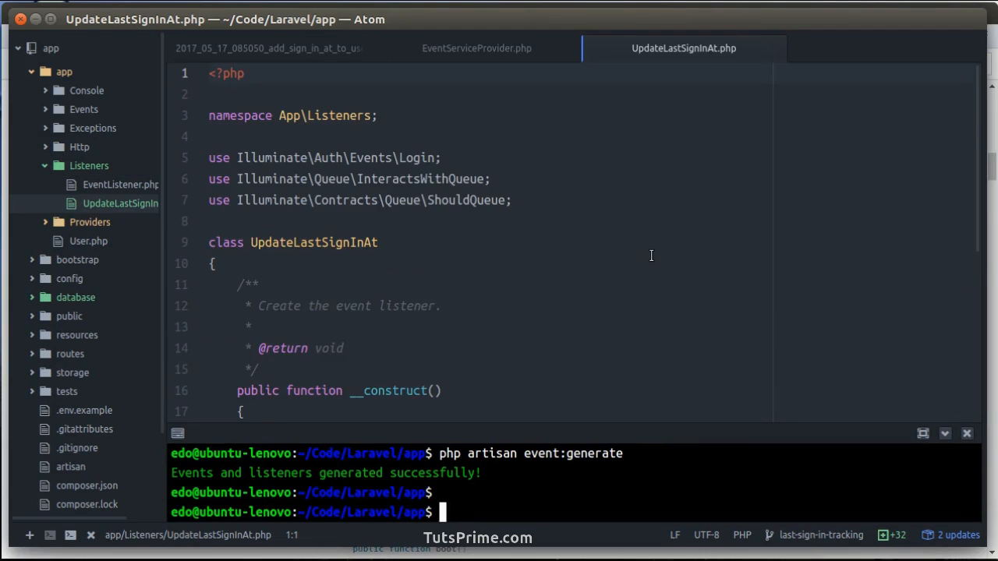
scroll("down", 3)
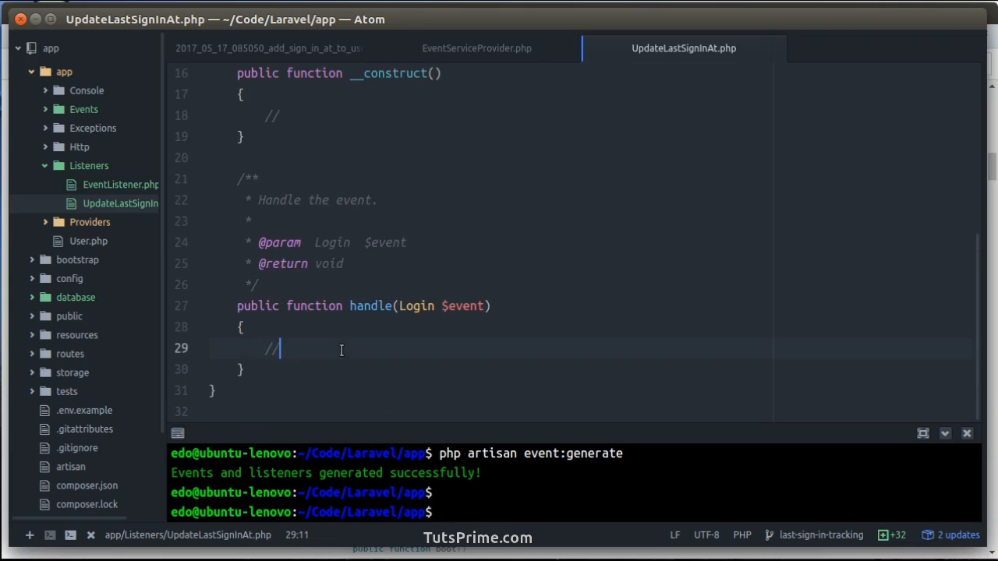
type("$event->user->")
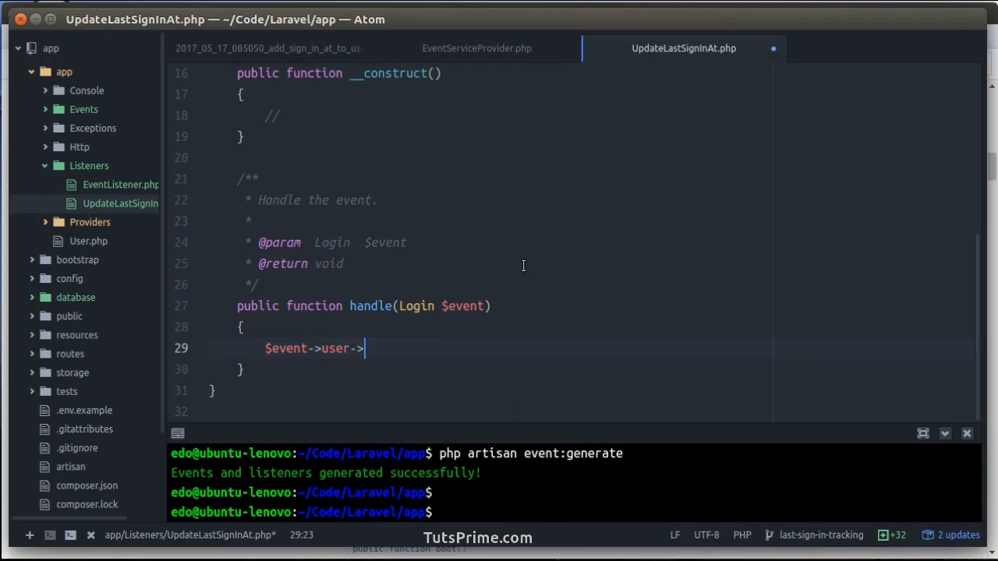
type("l")
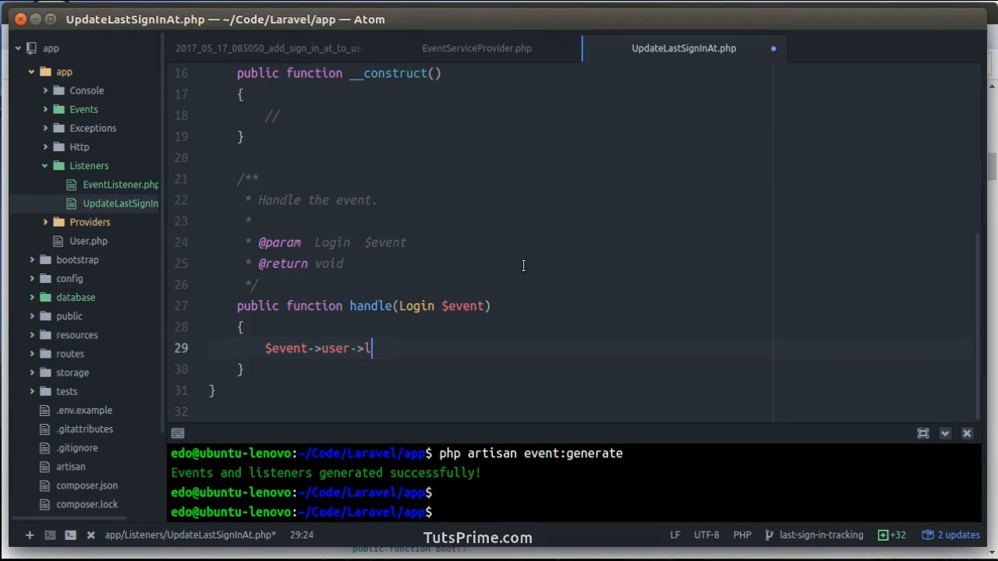
type("ast_sign_in_at =")
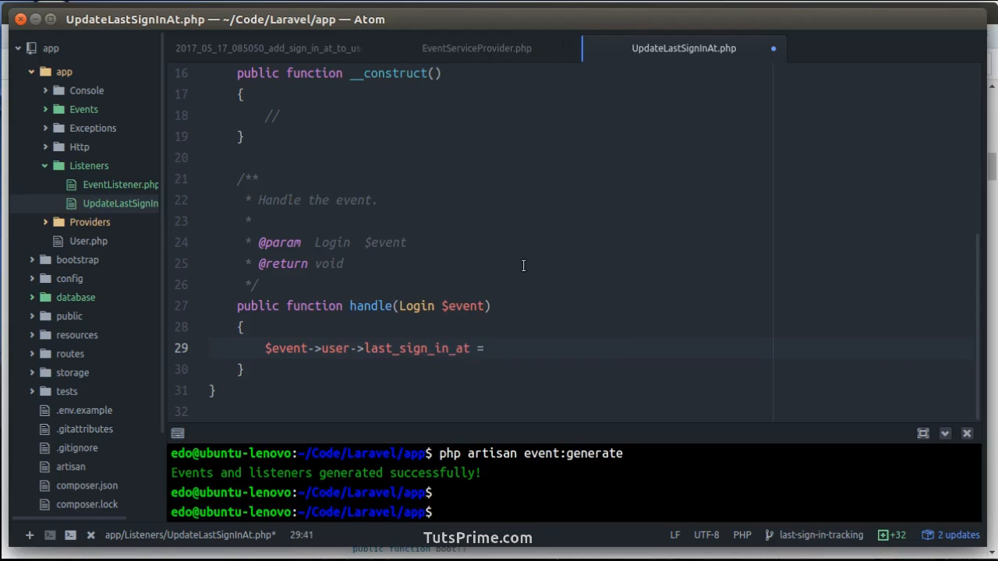
type("Carbon::now();")
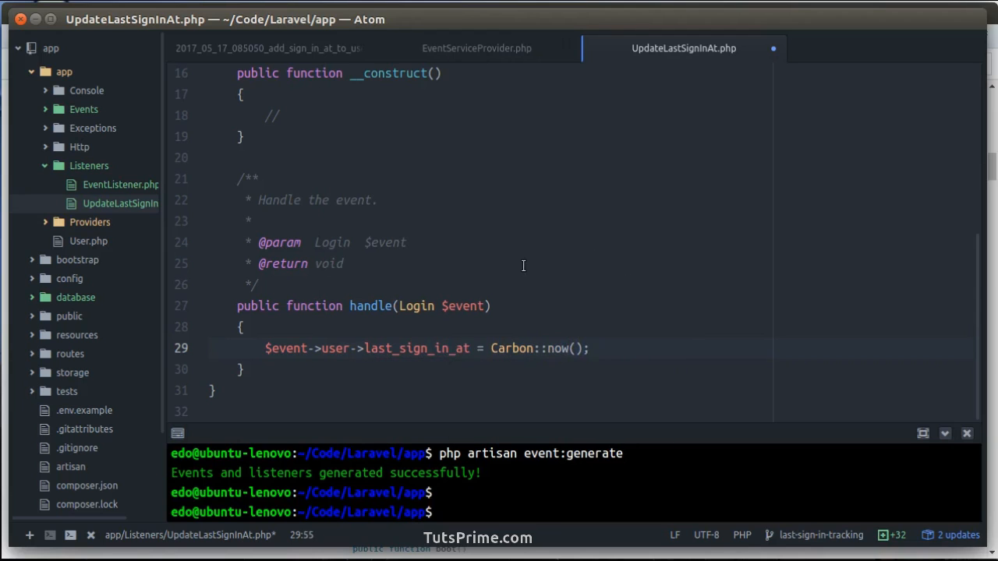
type("$eve")
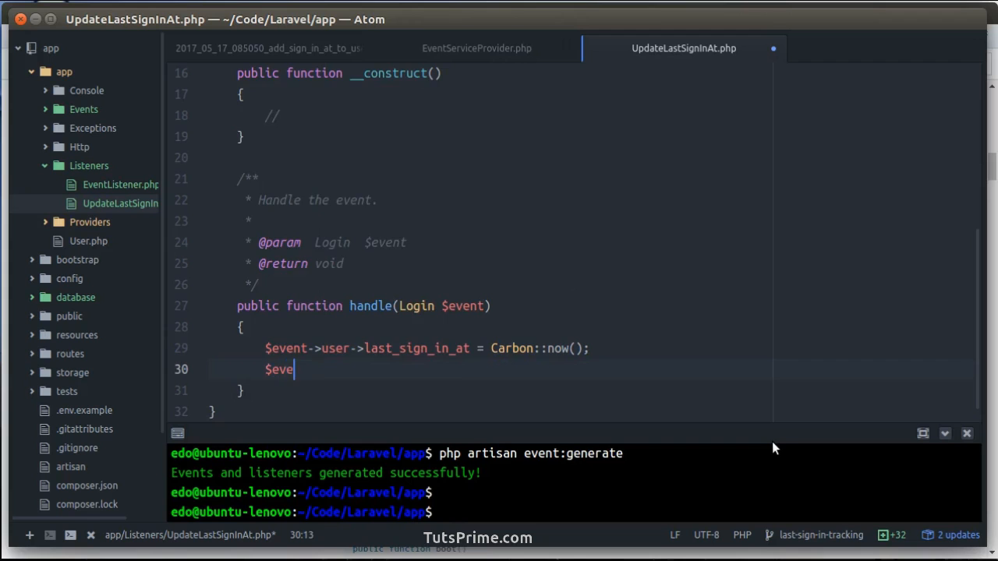
type("nt->user-")
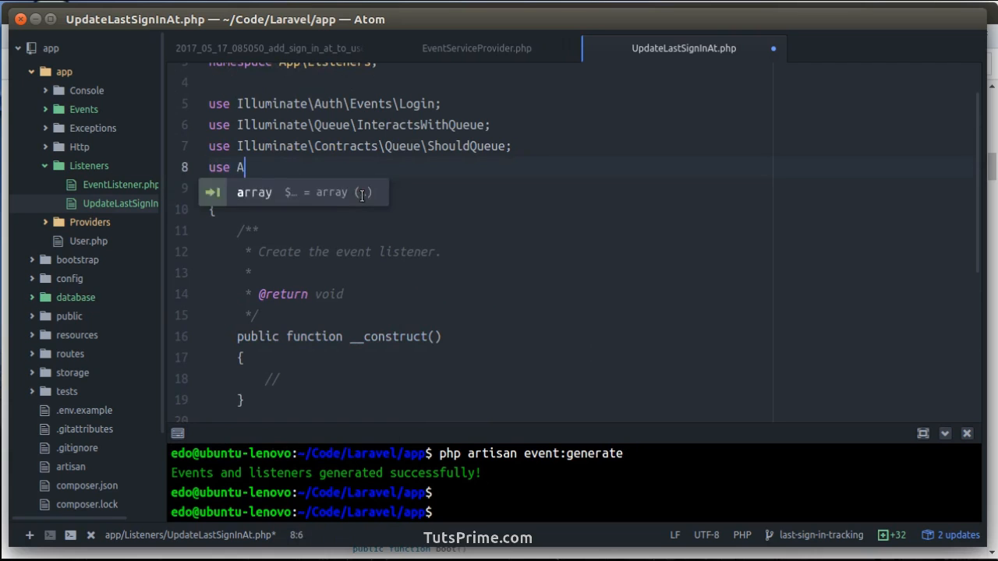
type("Carbon\\Carbon")
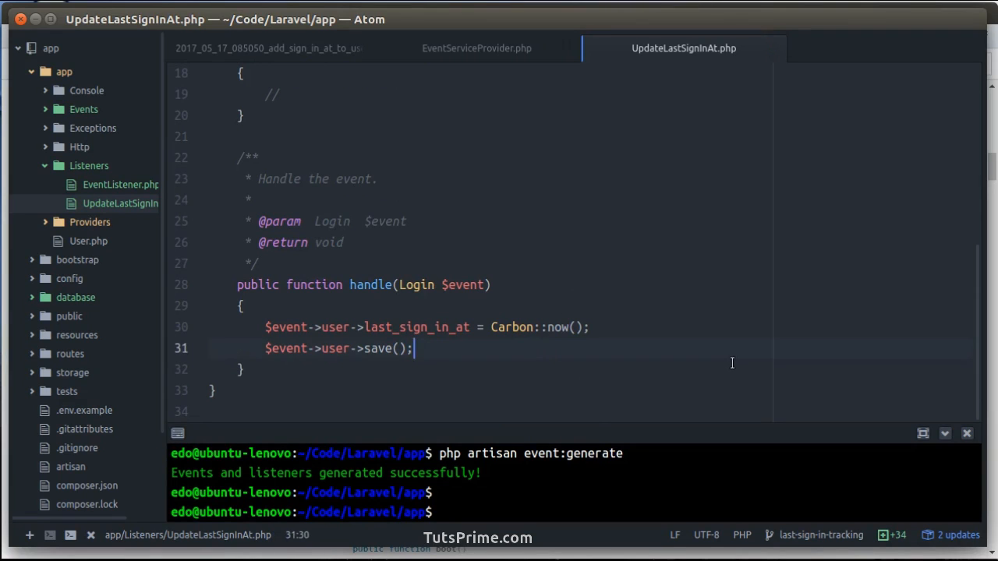
- Reveal resources/views in the tree and bring up home.blade.php
left_click(77, 334)
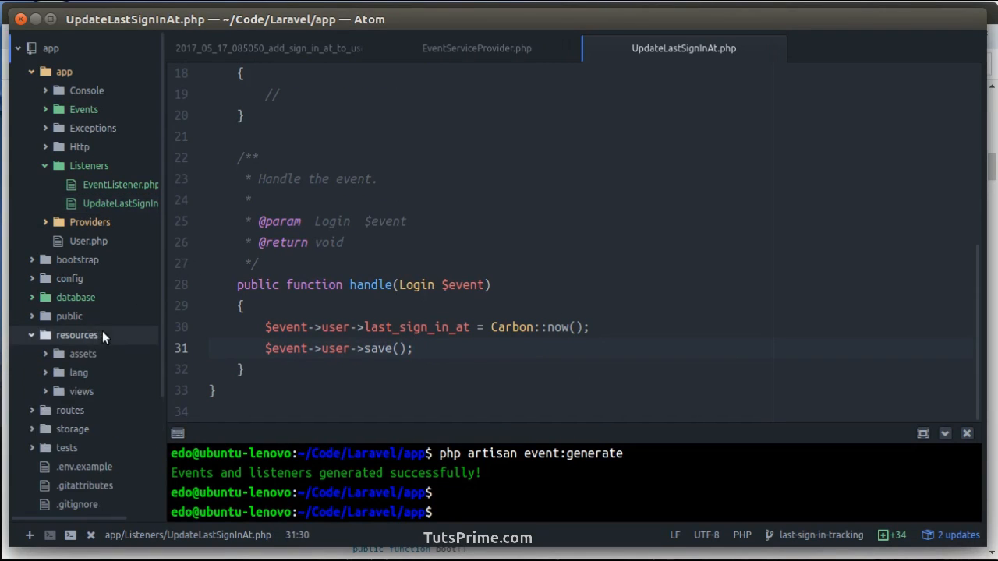
left_click(117, 448)
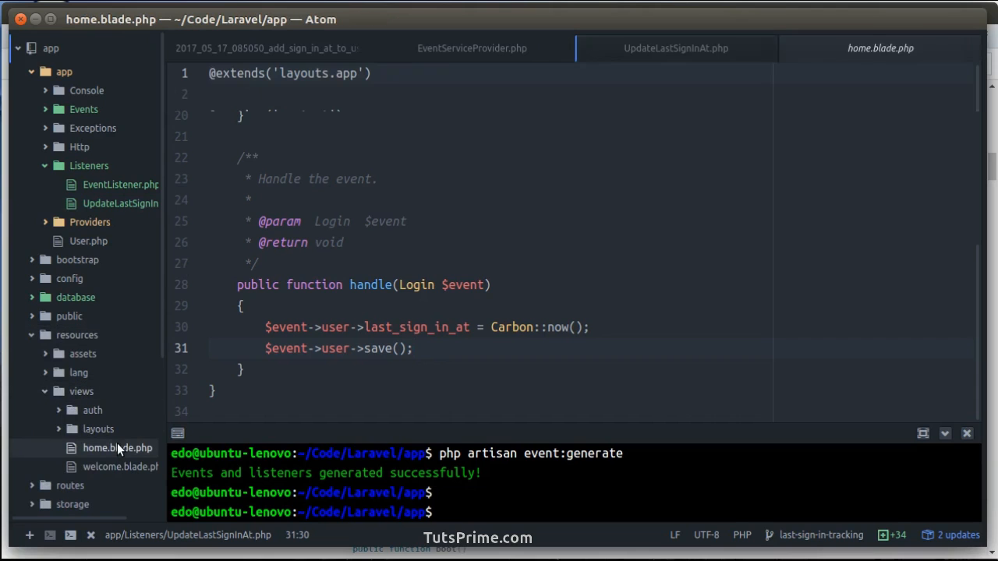
left_click(880, 47)
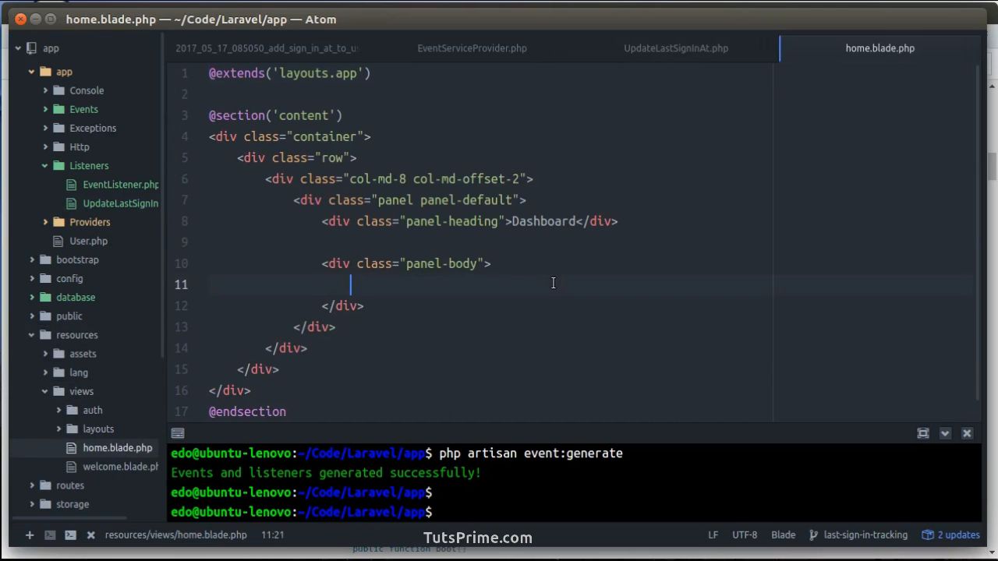
- Add a <p>Last Sign in at {{ auth()->user()->last_sign_in_at }}</p> line in the panel body
type("<p>Last Sig</p>")
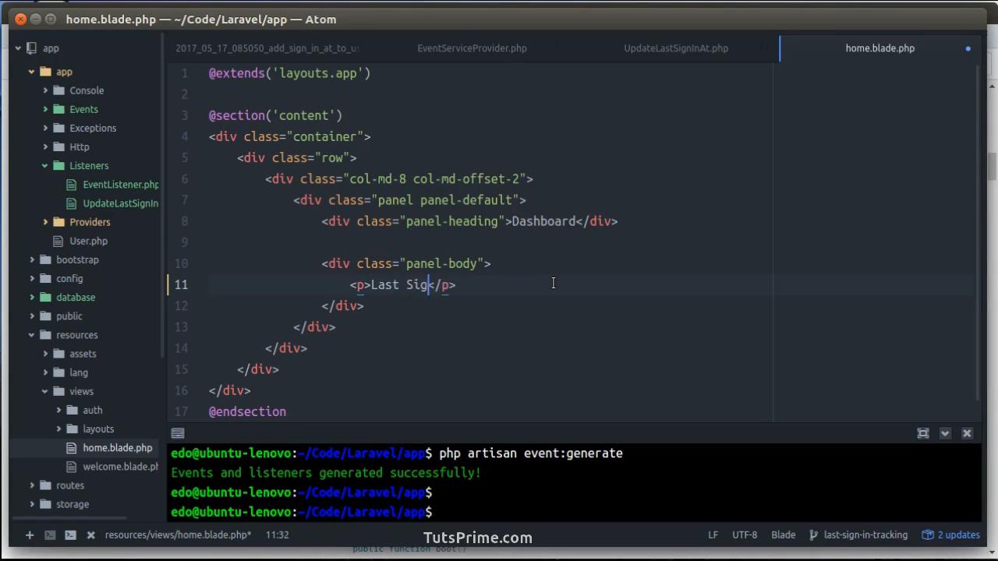
type("in at {{}}")
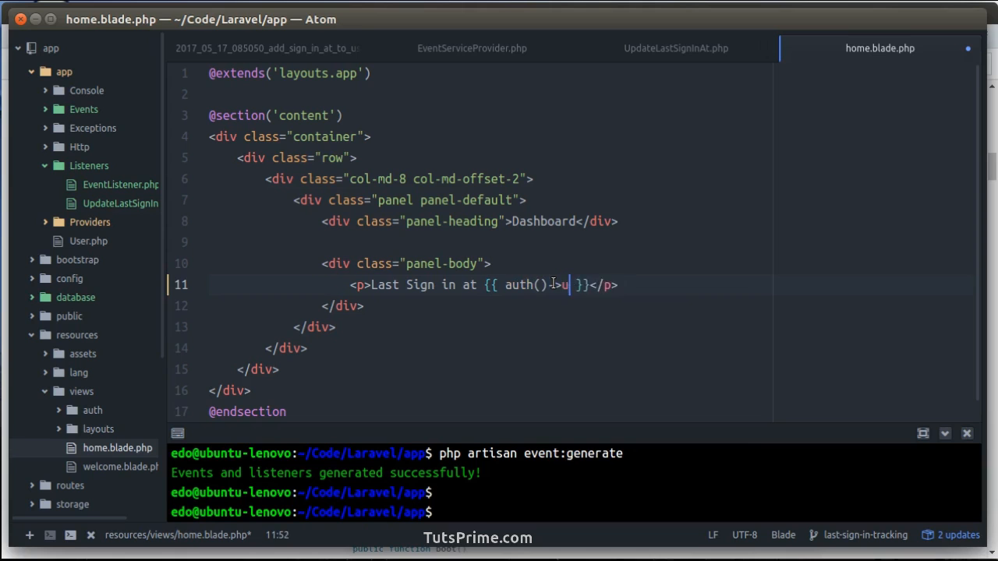
type("user()->last_sign")
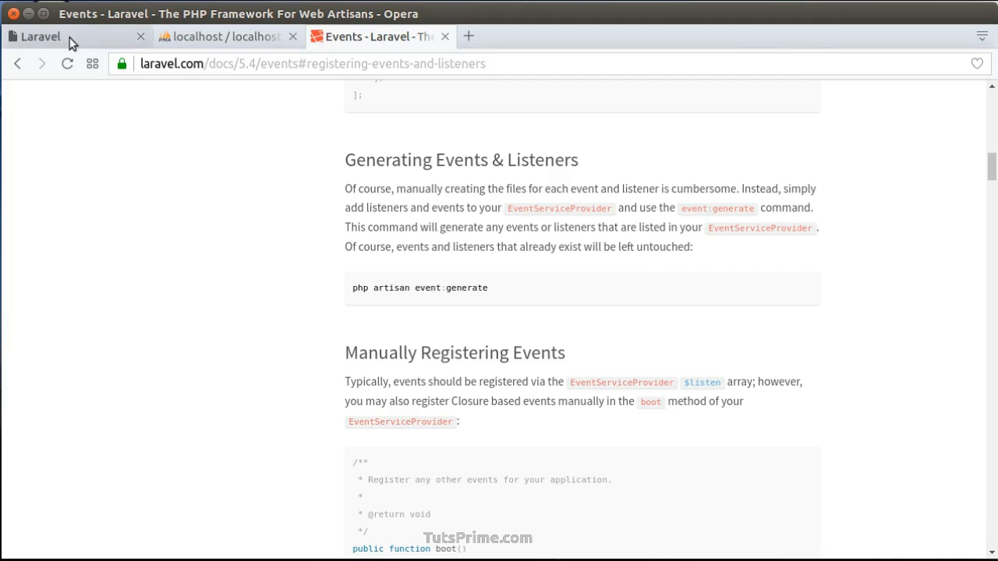
- Sign in to the Laravel app as John Doe and view the dashboard's last sign-in time
left_click(70, 36)
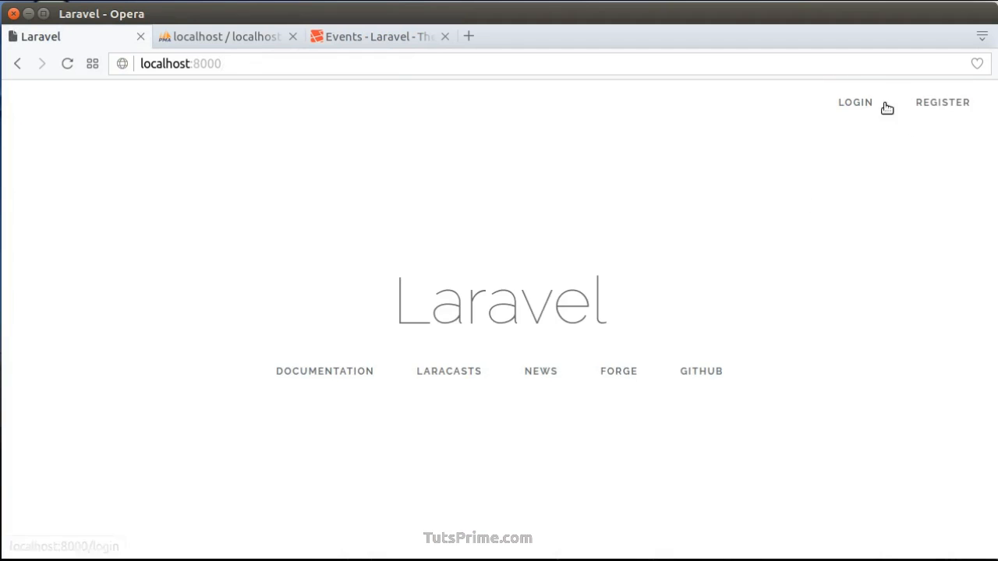
left_click(855, 103)
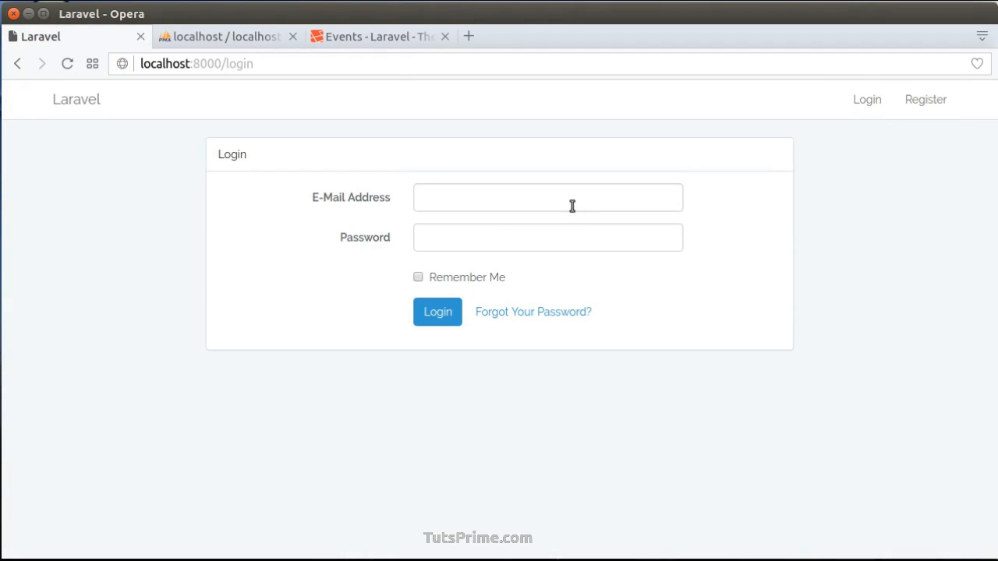
type("johndoe@test.com")
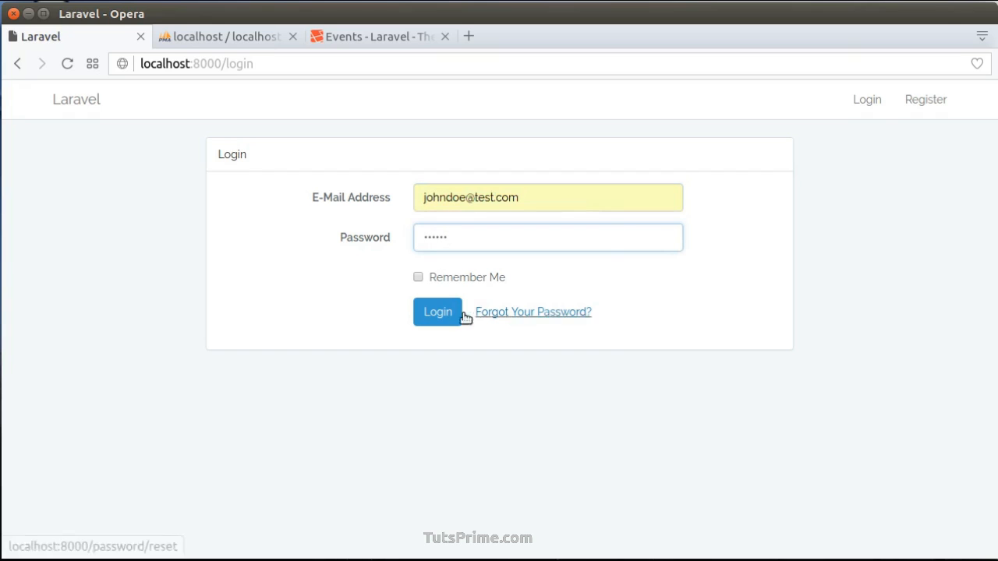
left_click(437, 312)
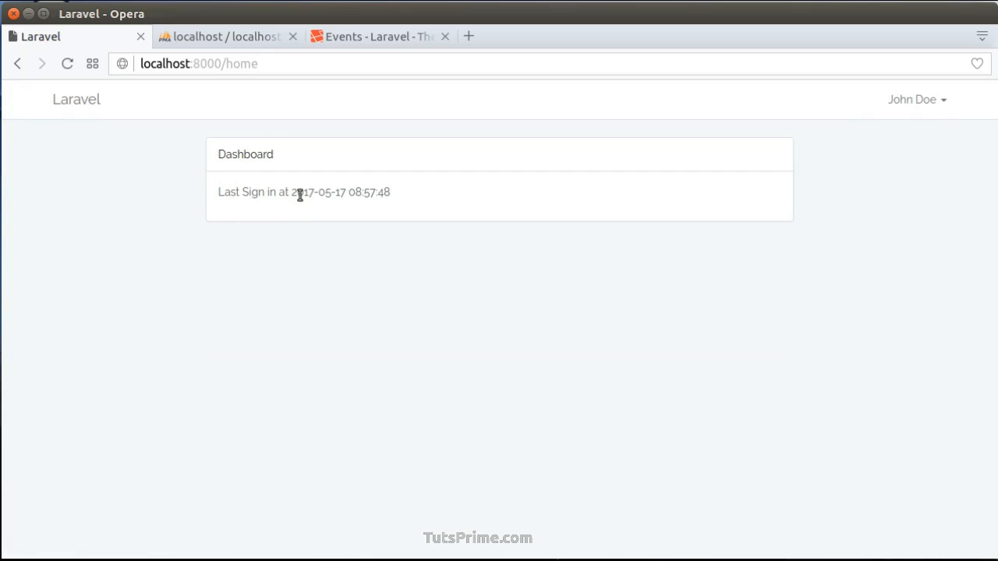
mouse_move(580, 265)
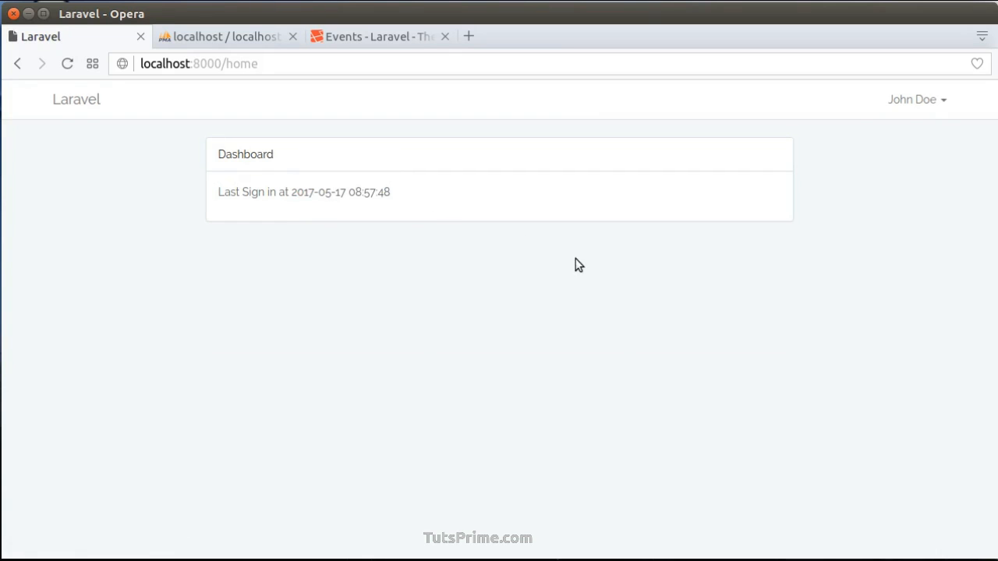
mouse_move(430, 291)
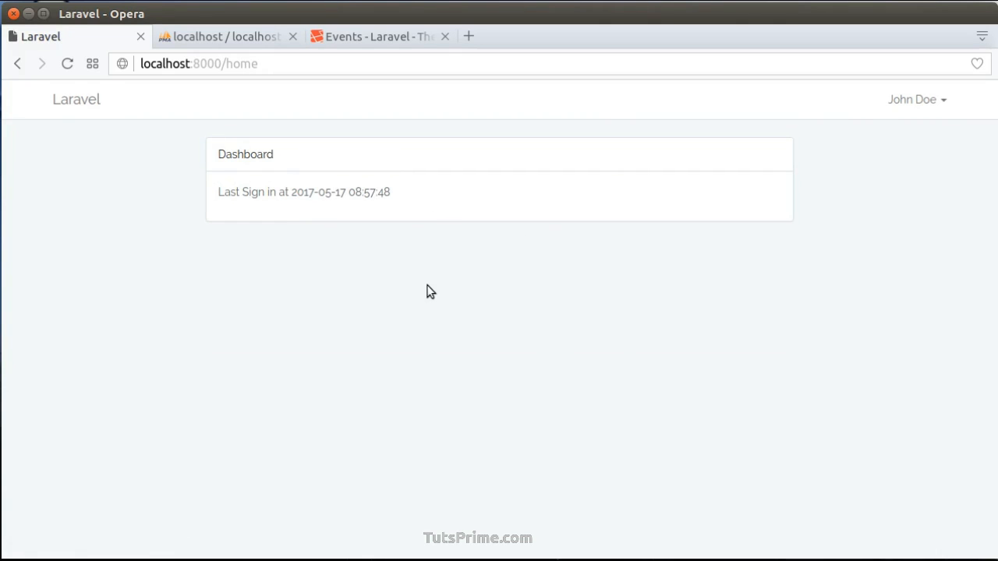
- Recheck John Doe's row in phpMyAdmin's users table, scrolled to the sign-in column
left_click(220, 36)
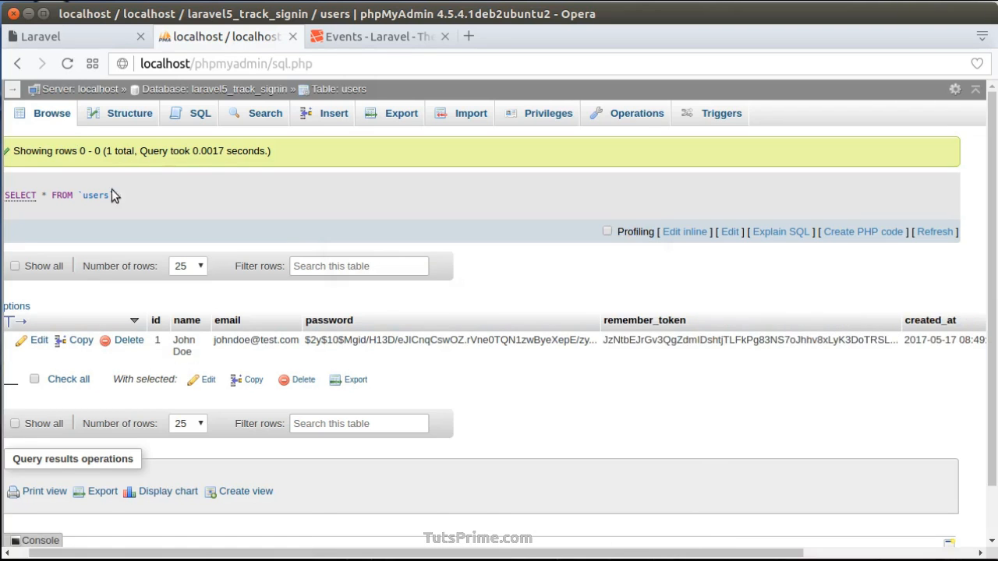
scroll("right", 3)
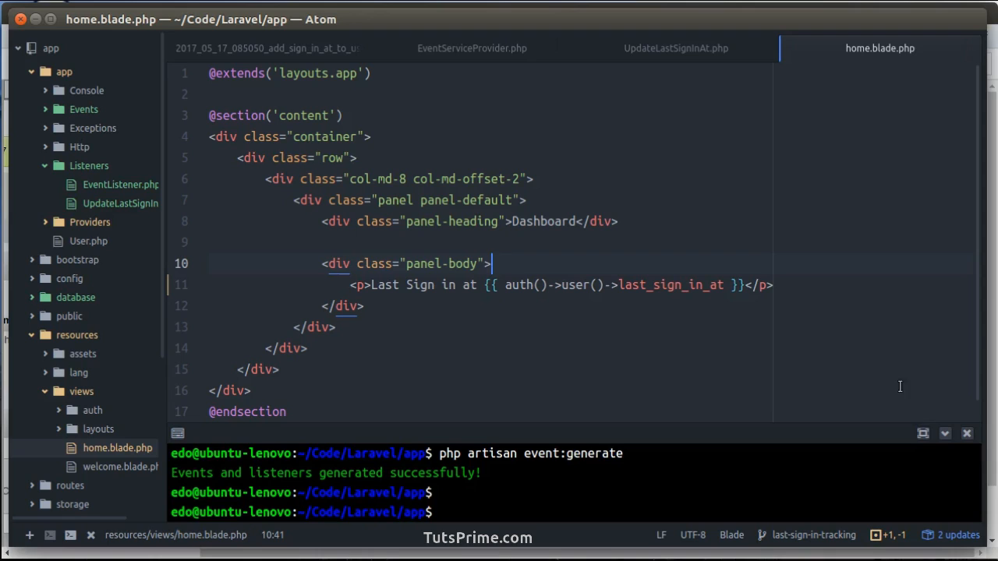
- Run php artisan make:migration add_current_sign_in_at_to_users --table=users and expand the database folder
type("php artisan")
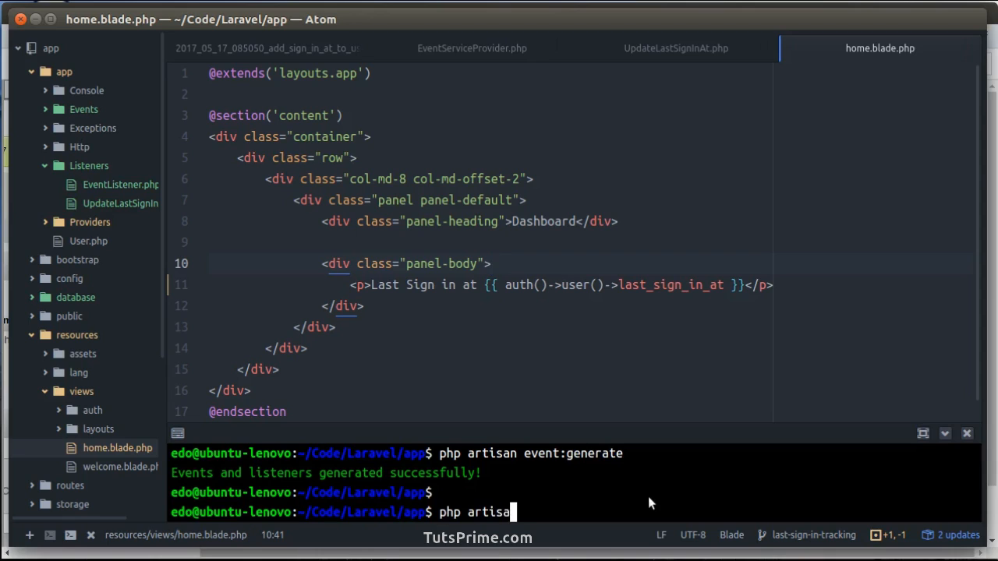
type("make:migration")
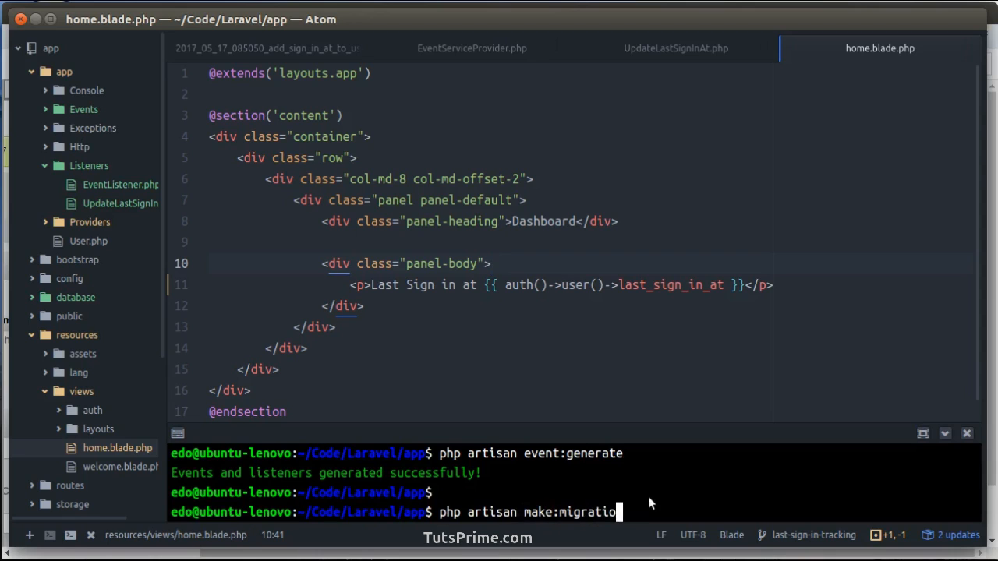
type("add_cur")
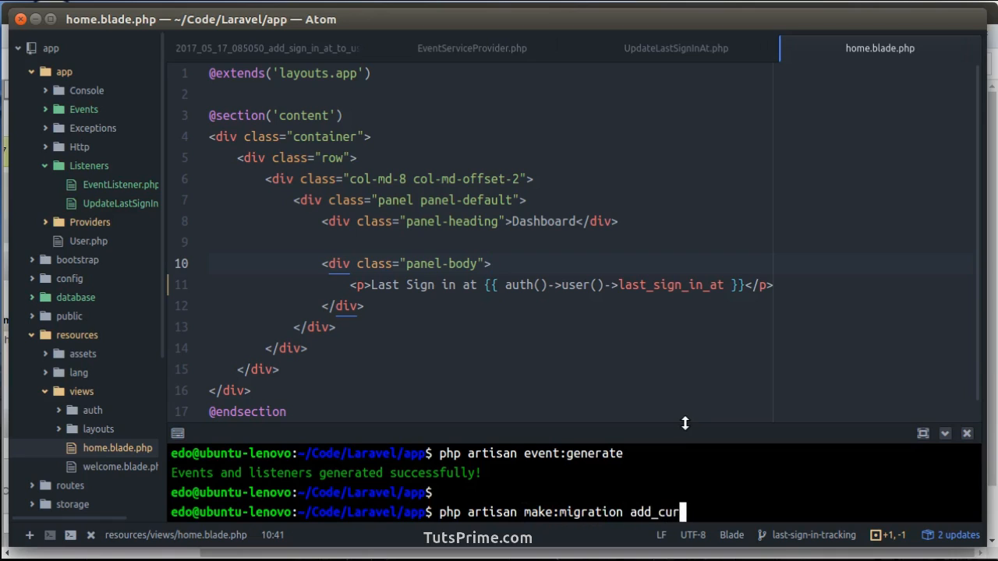
type("rent_sign_in_at")
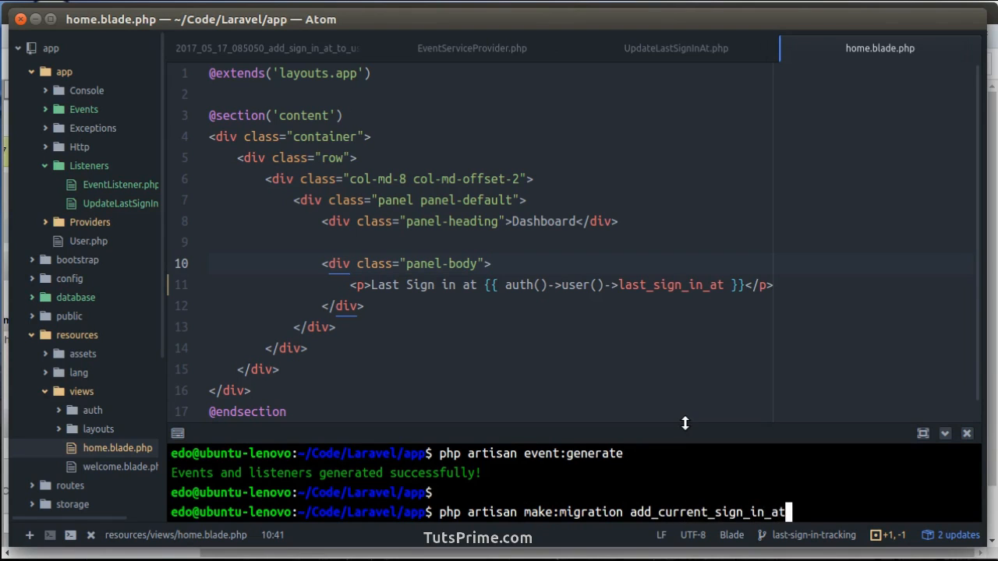
type("_to_users")
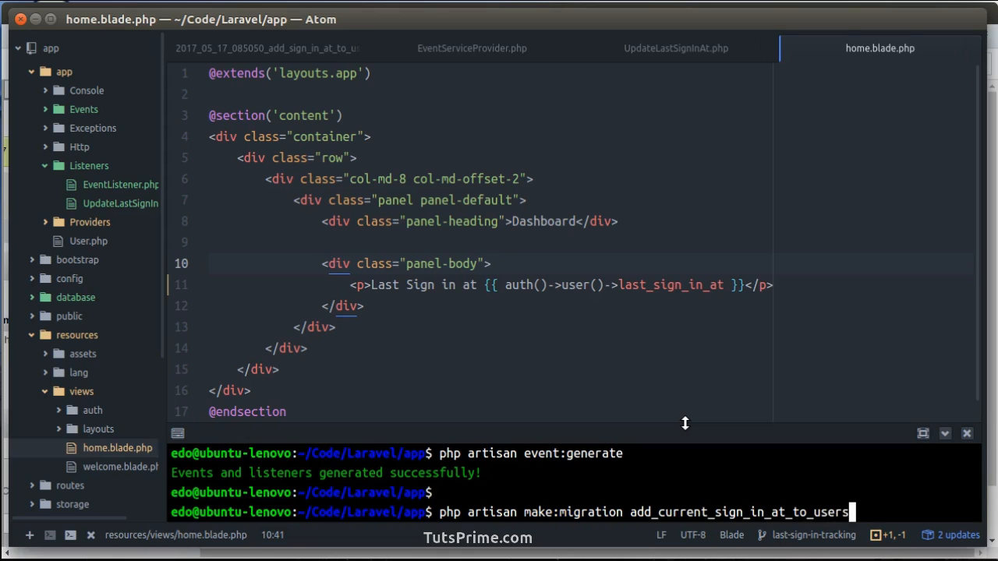
type("--table=users")
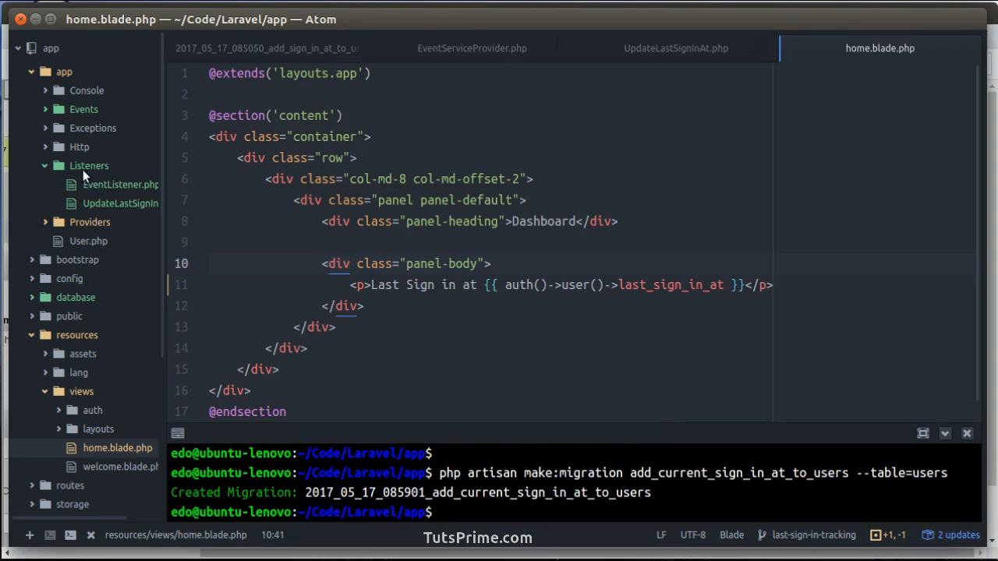
left_click(75, 259)
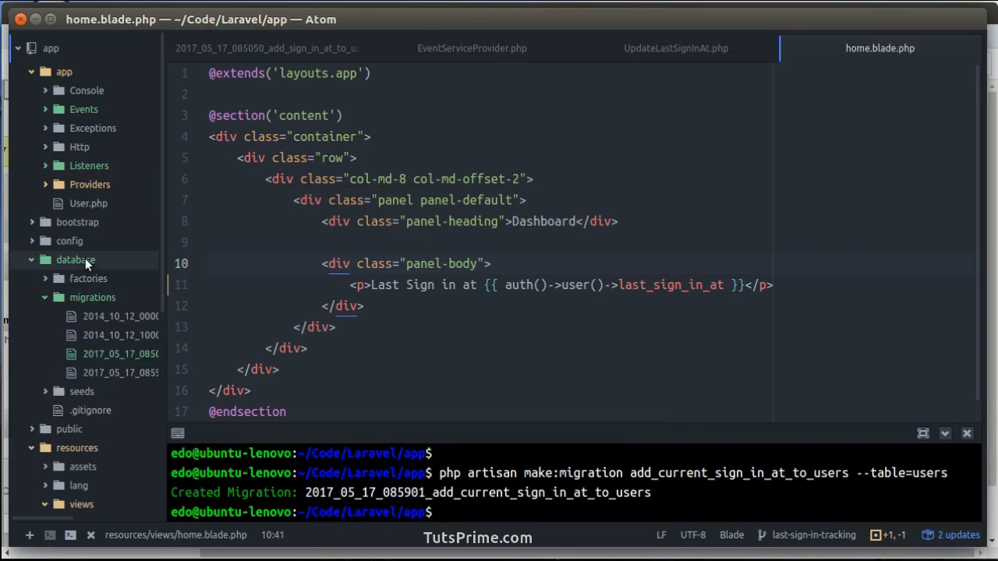
- In the new migration, add nullable current_sign_in_at timestamp after updated_at and dropColumn on rollback
left_click(120, 372)
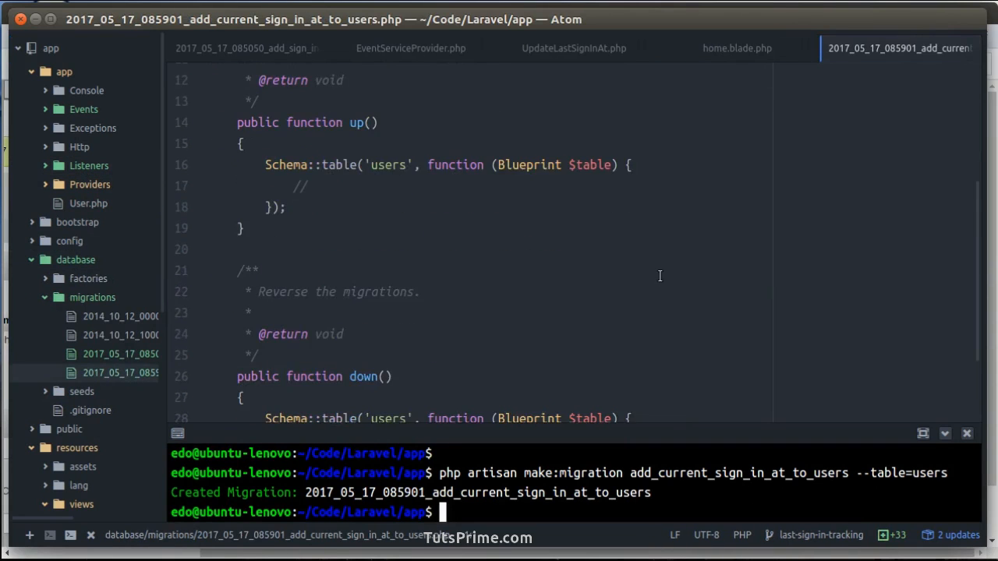
scroll("down", 3)
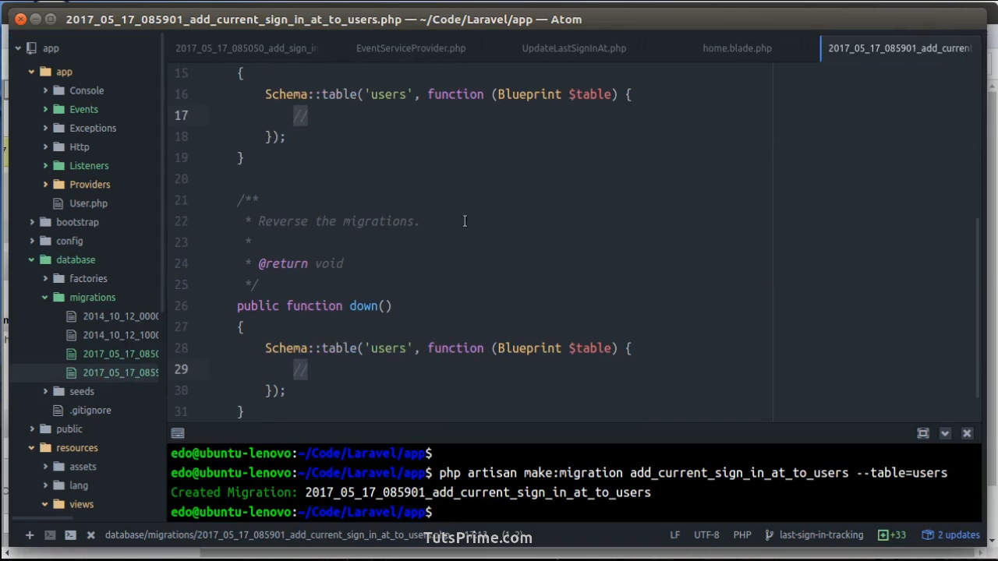
type("$t")
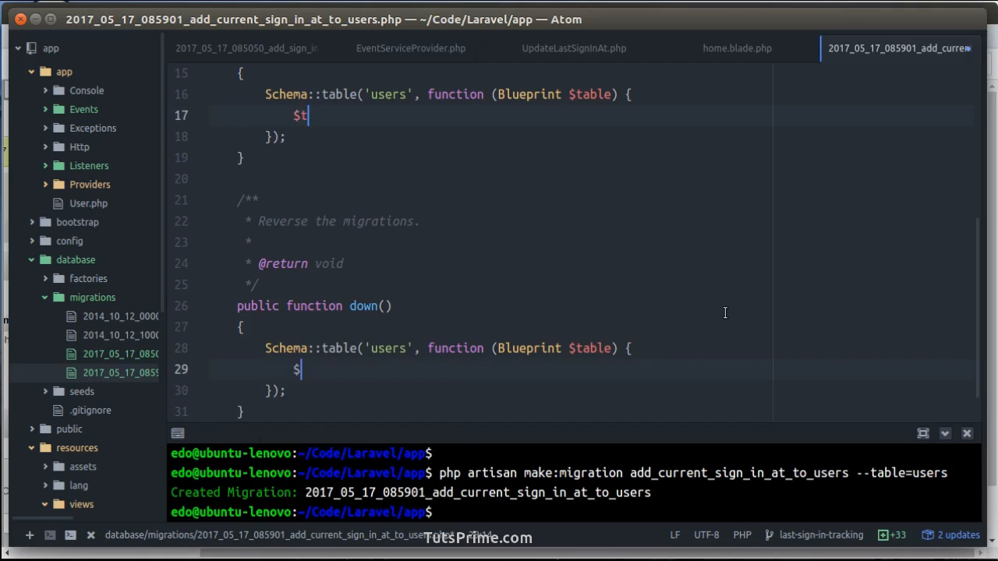
type("able->dropColumn('');")
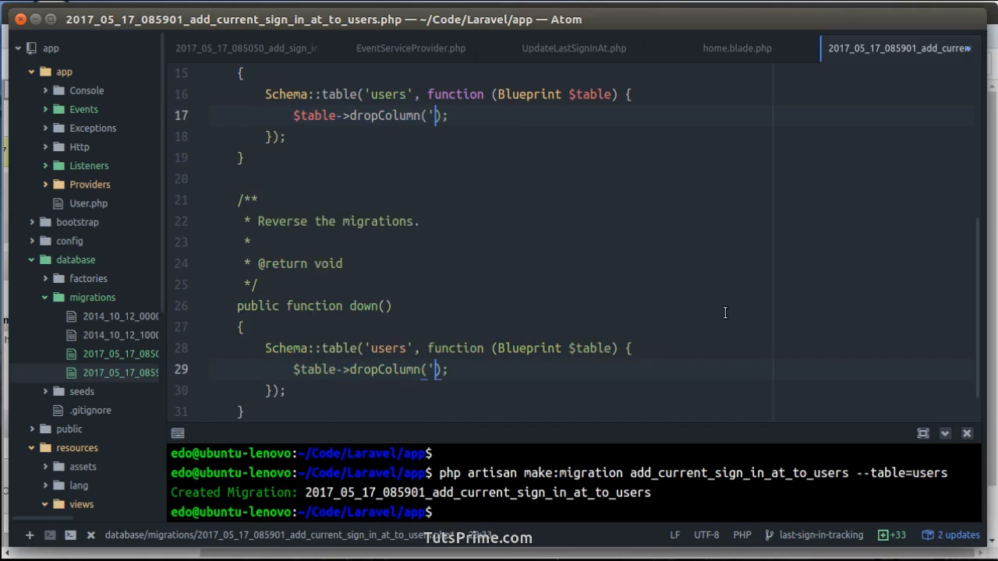
type("current_sign_in")
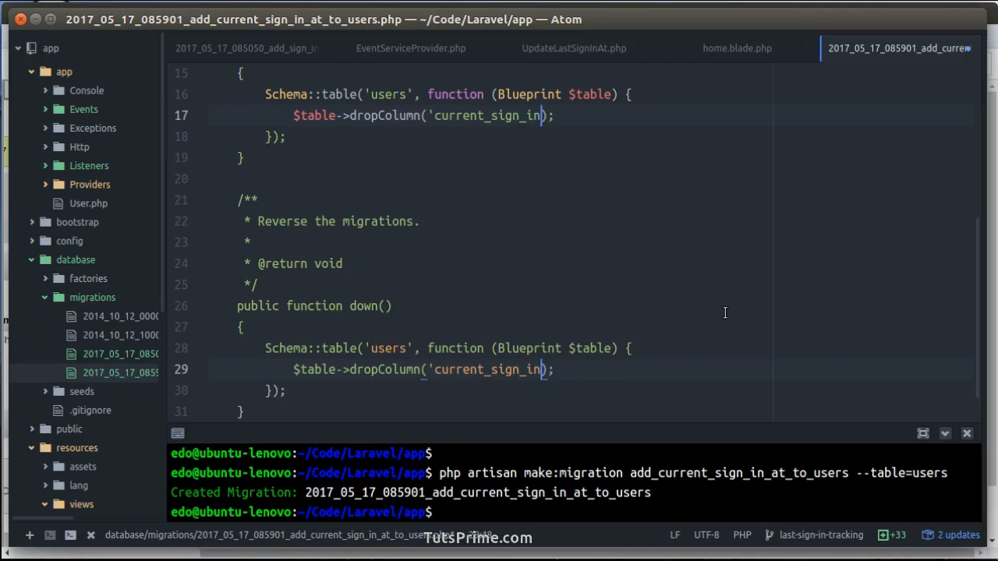
type("_at")
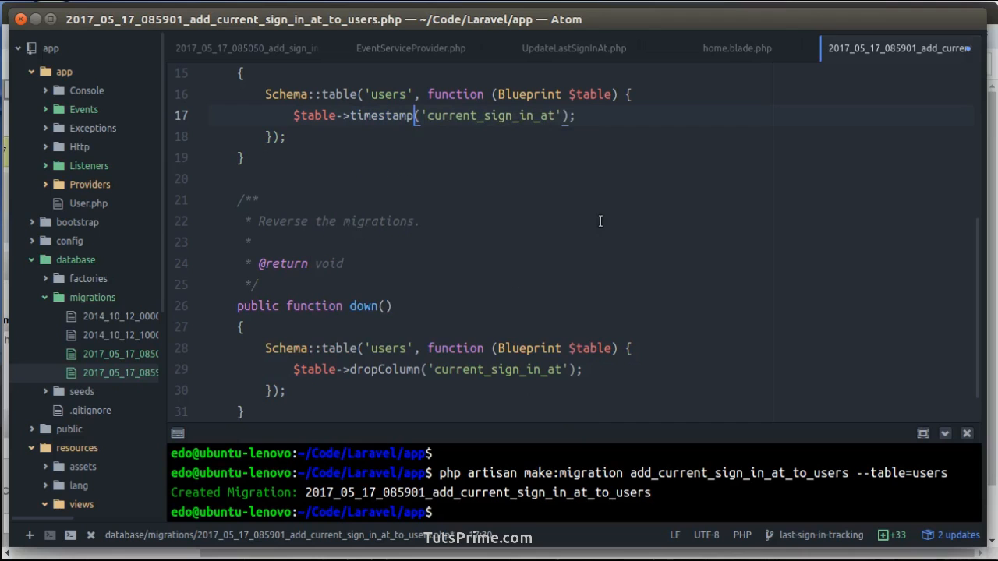
type("->nullable()->after('updated_at")
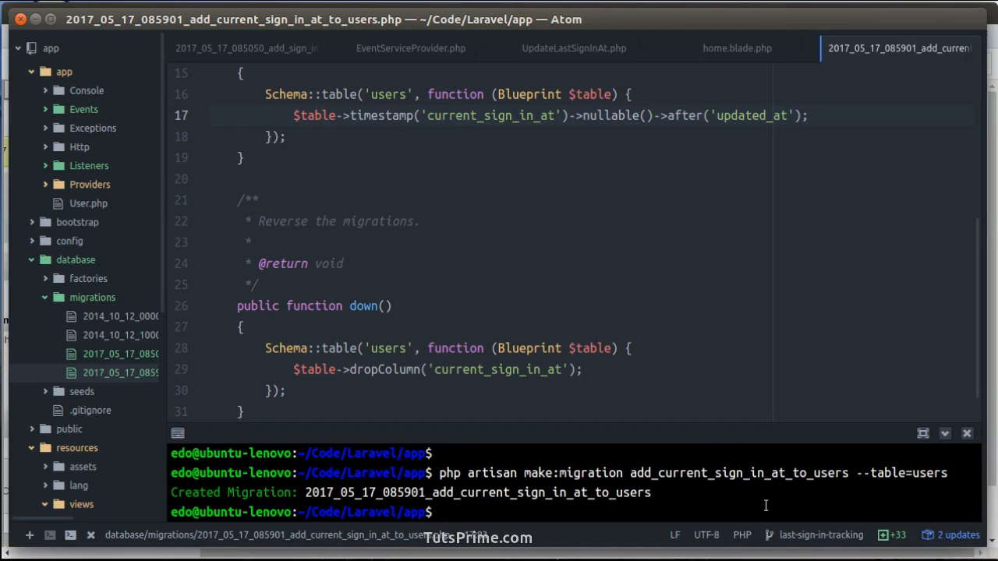
- Apply the migration with php artisan migrate
type("php artisan migrate")
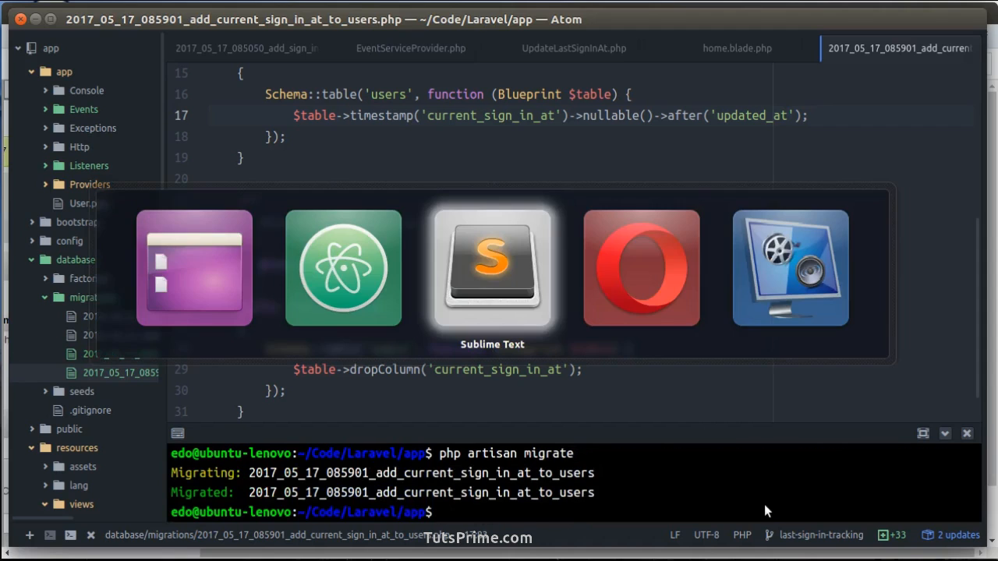
- View the users table in phpMyAdmin, scrolled right to the new current_sign_in_at column (NULL)
left_click(641, 268)
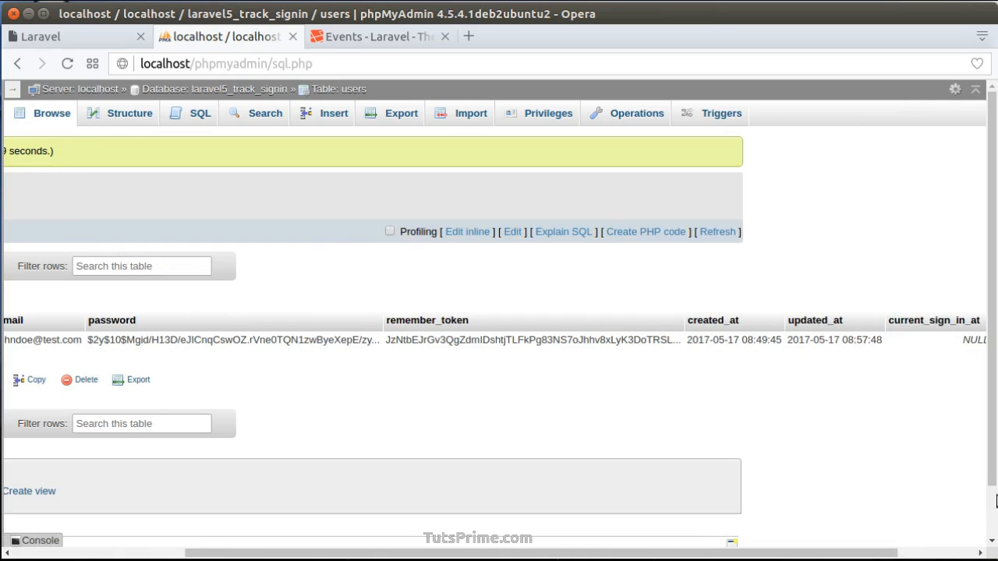
scroll("right", 3)
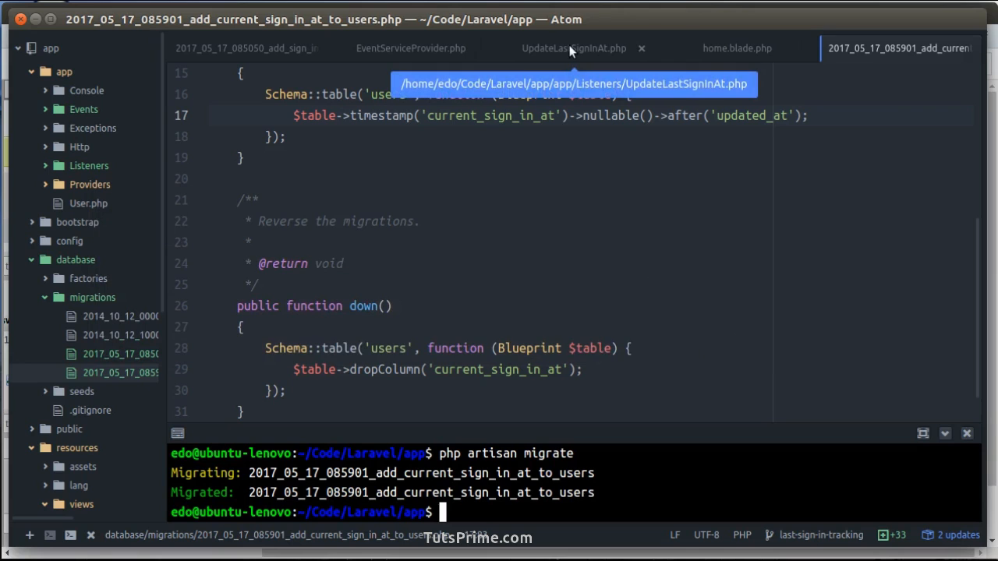
- In UpdateLastSignInAt handle(), set last_sign_in_at = current_sign_in_at ? current_sign_in_at : … via ternary
left_click(574, 47)
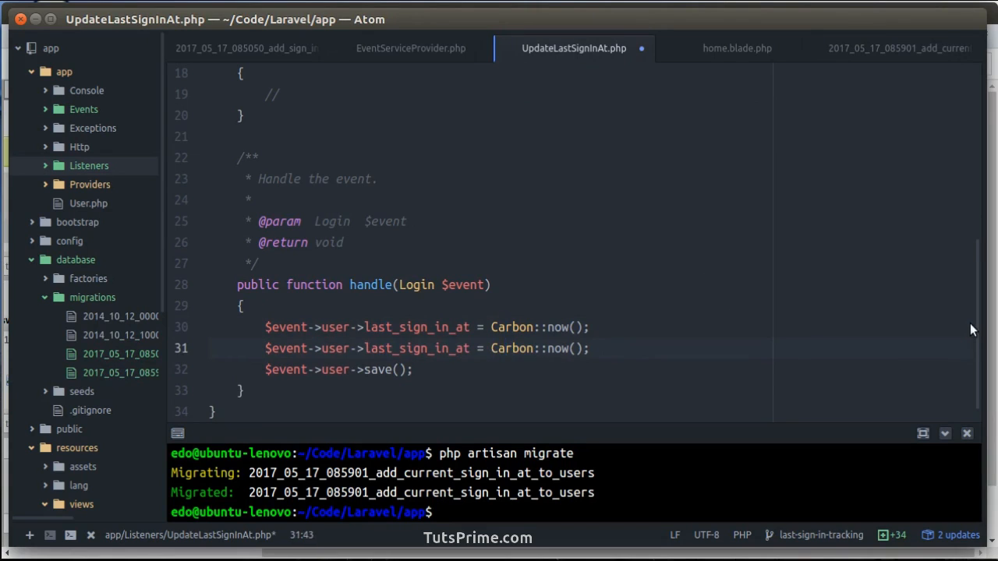
double_click(415, 350)
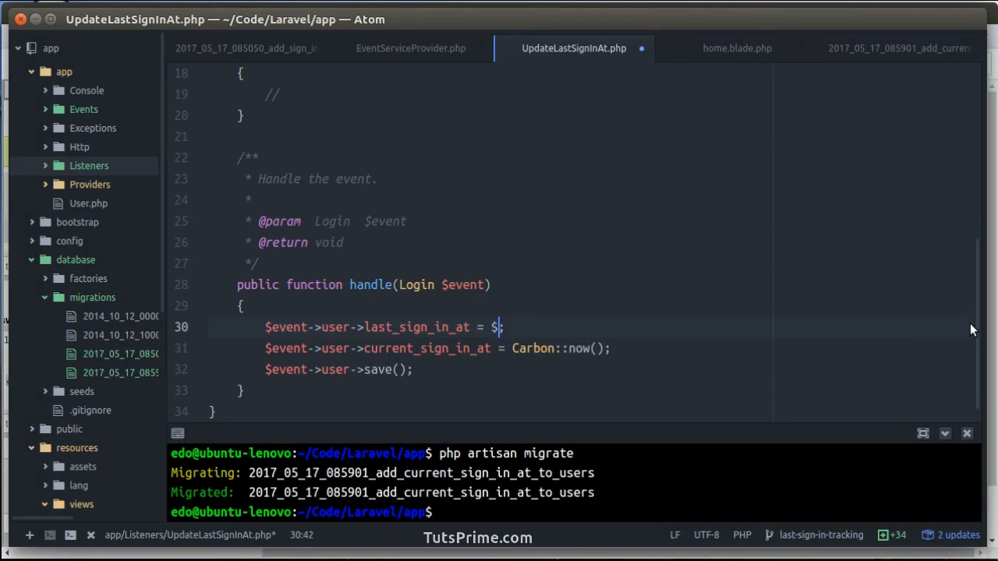
type("$event->user->cur")
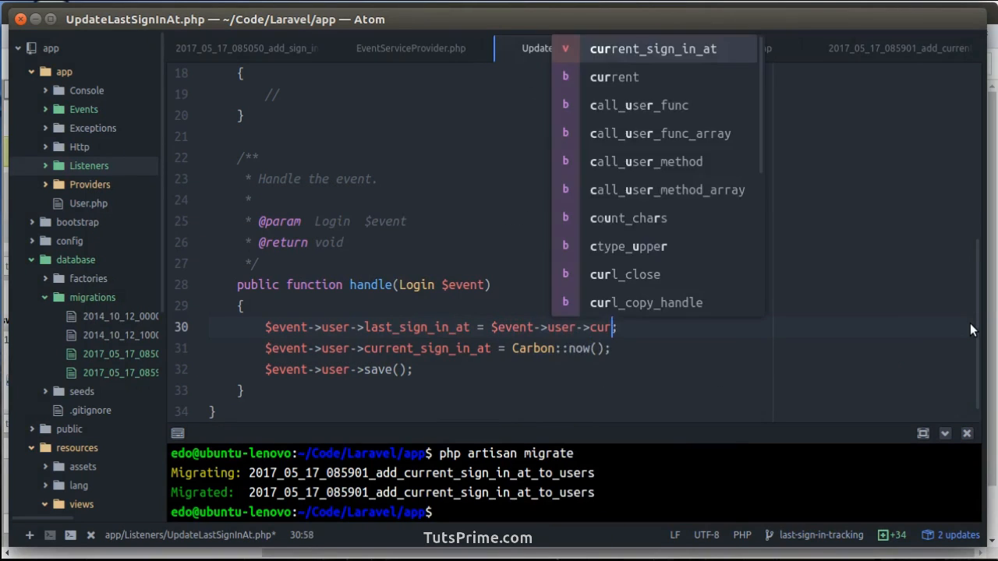
key("Tab")
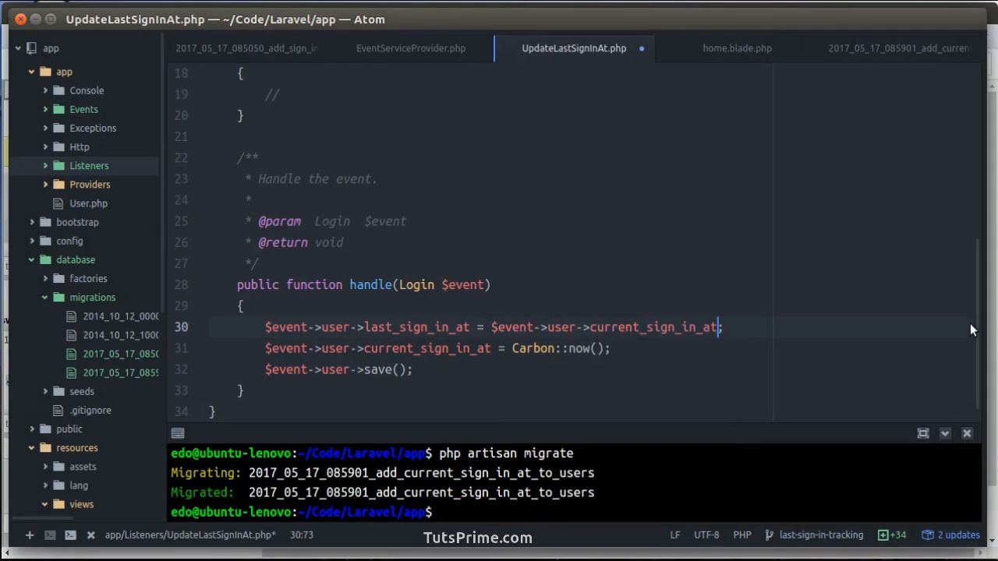
type("?")
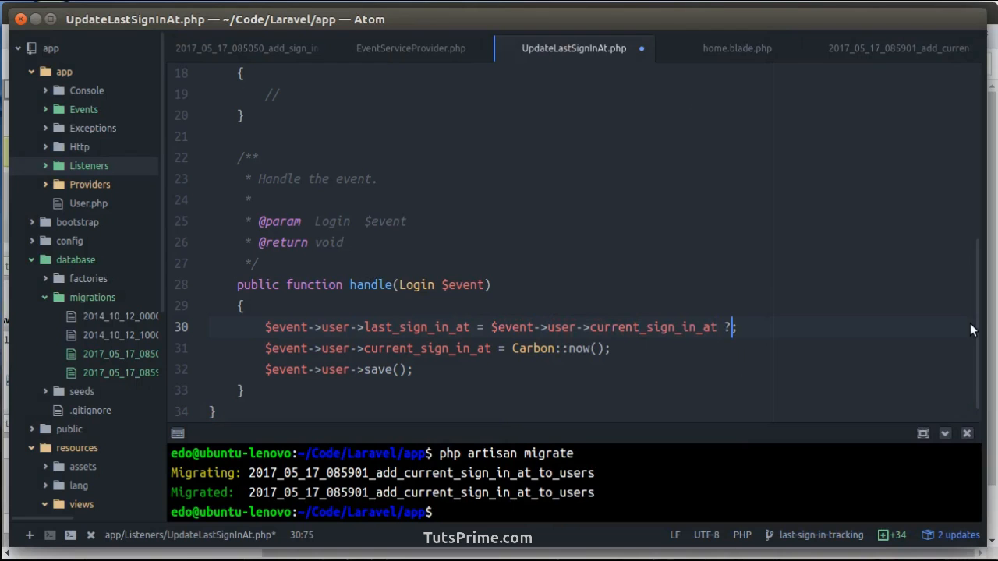
type("$event->user->")
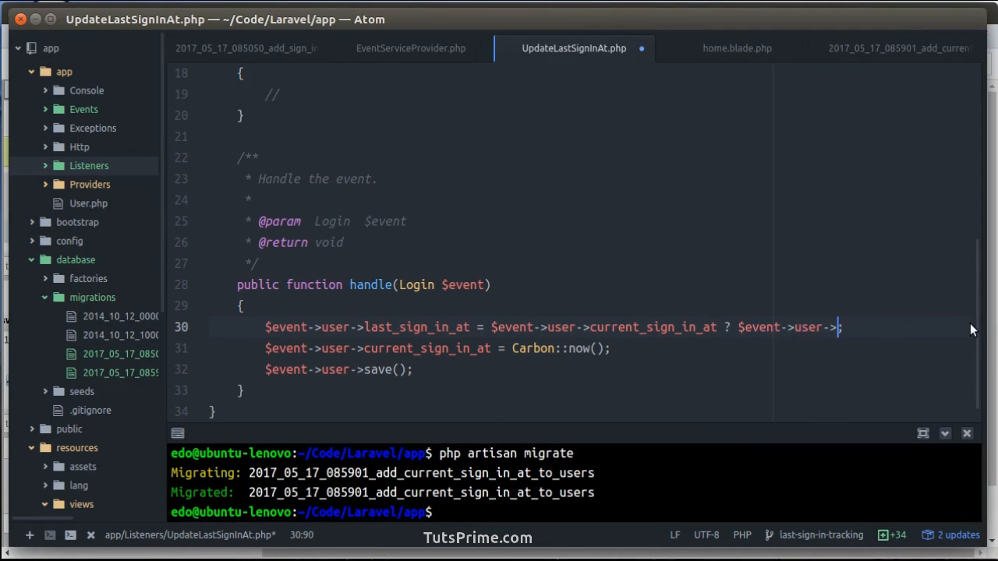
type("current_sign_in_at")
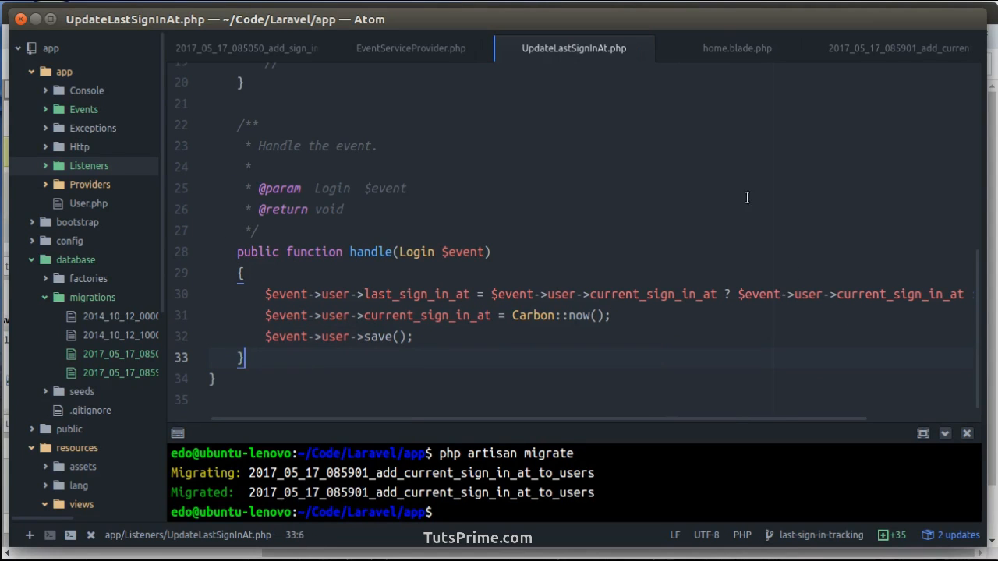
- In home.blade.php, show Current Sign in at with current_sign_in_at and append ->diffForHumans() to the timestamps
left_click(736, 47)
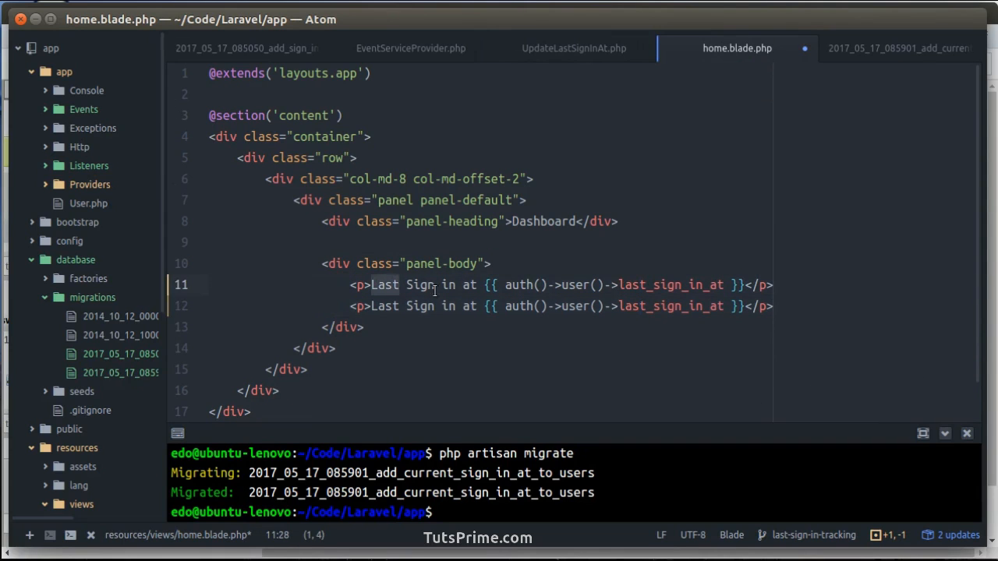
type("Current")
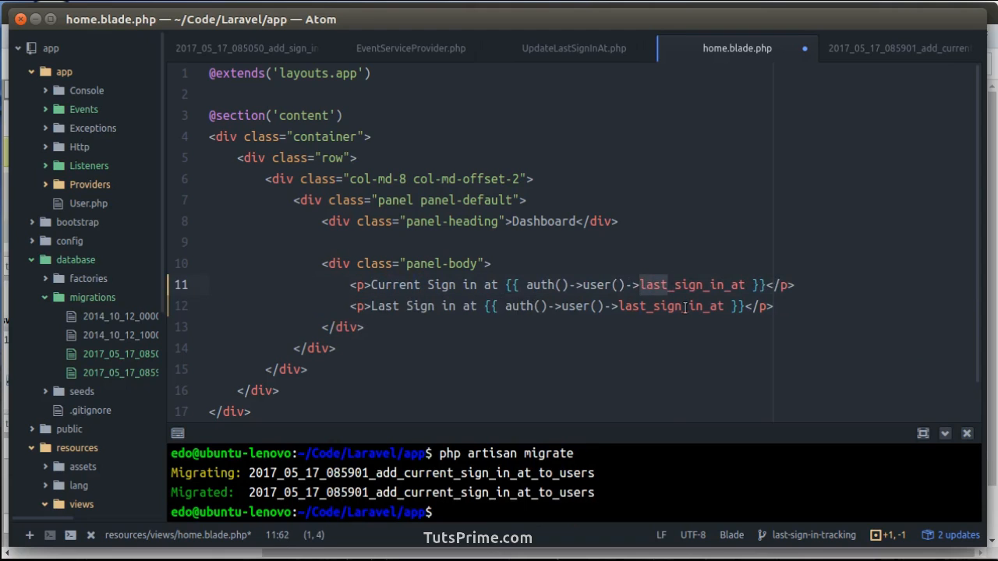
type("current_sign_in_at")
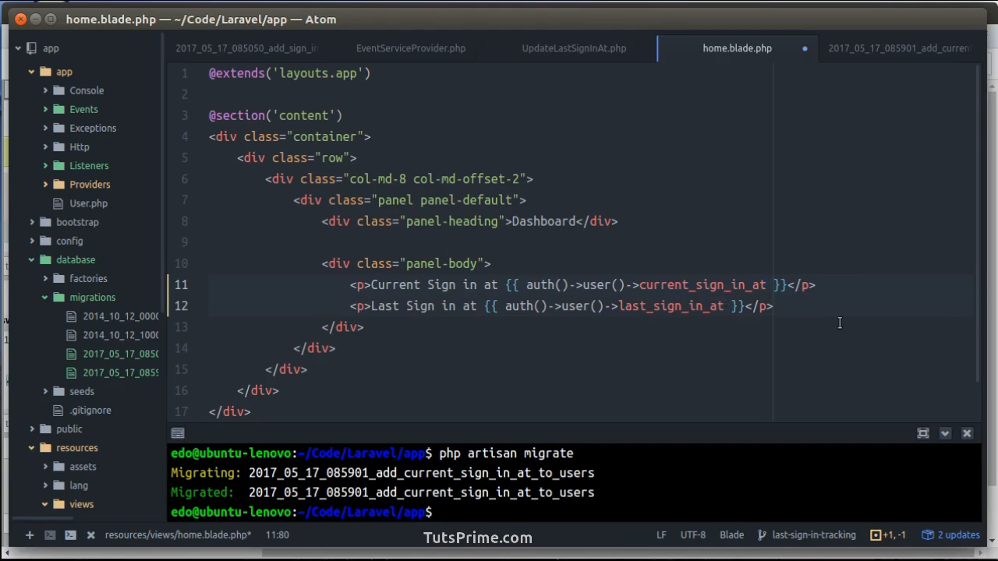
type("->diffFor")
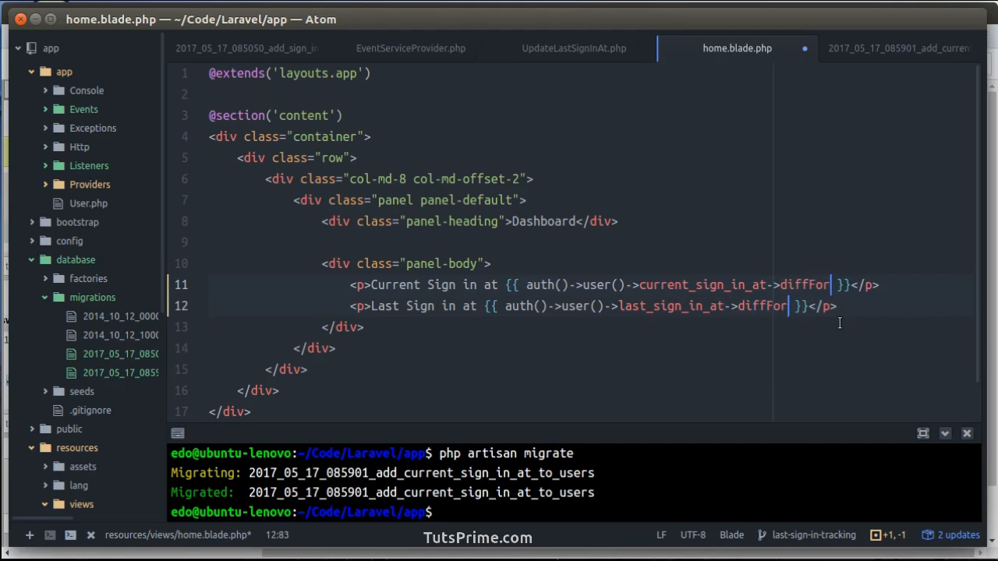
type("Humans()")
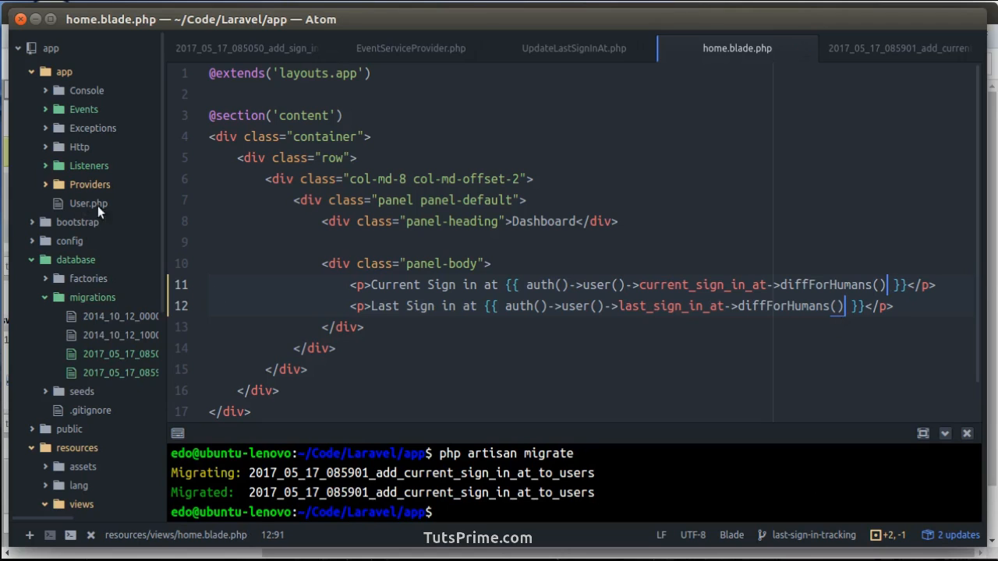
- Add protected $dates = ['current_sign_in_at', 'last_sign_in_at']; to app/User.php after $hidden
left_click(88, 202)
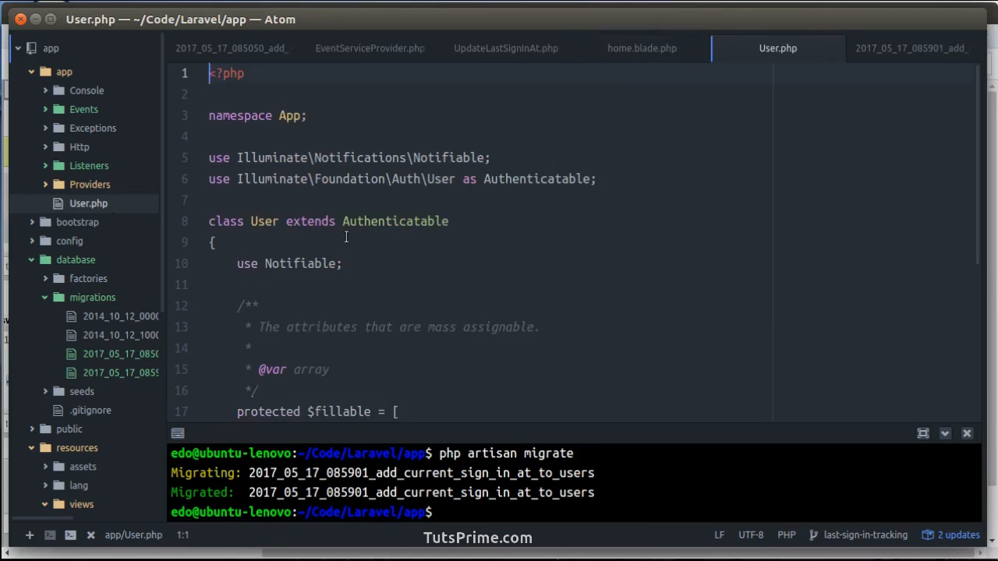
scroll("down", 3)
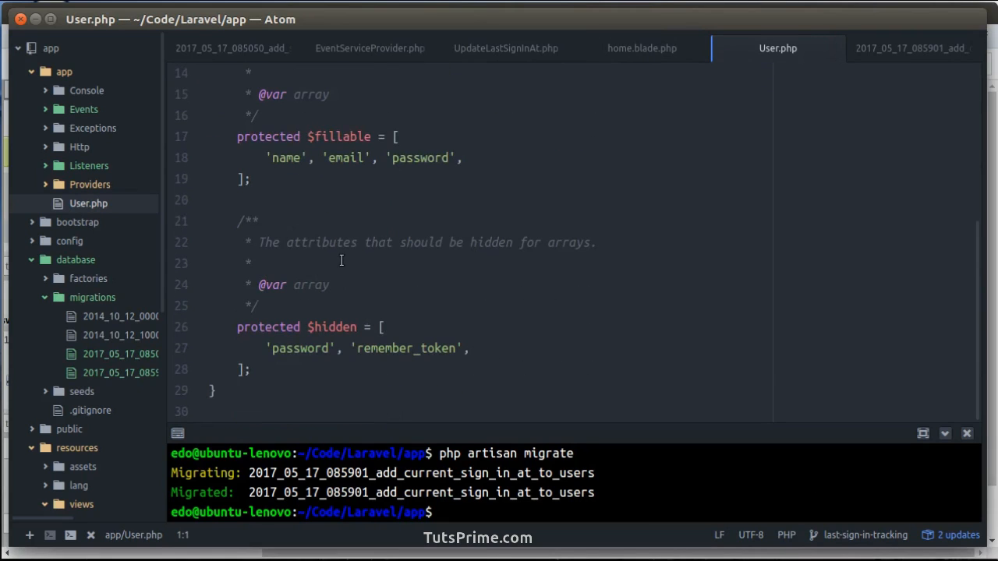
type("protected $dates = [")
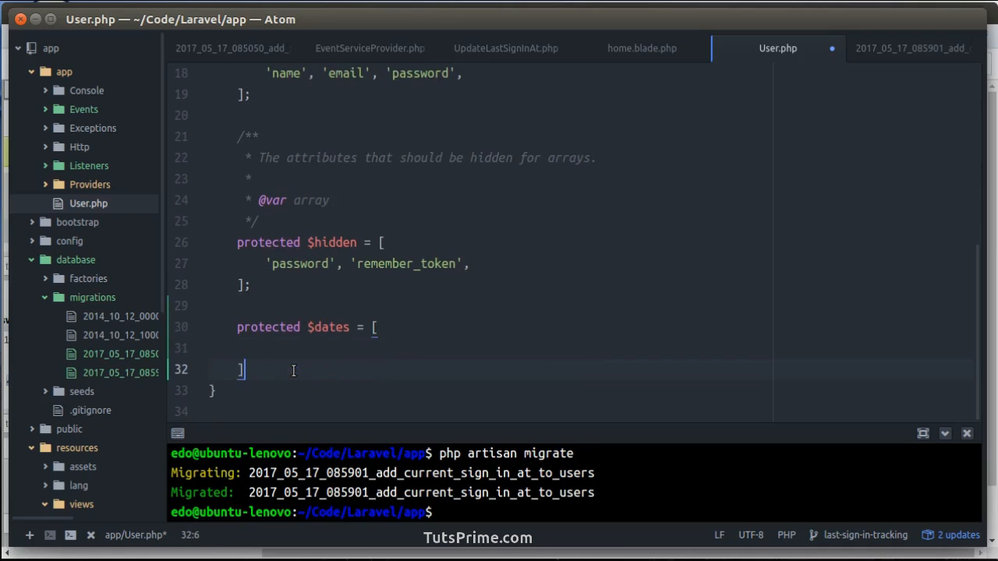
key("enter")
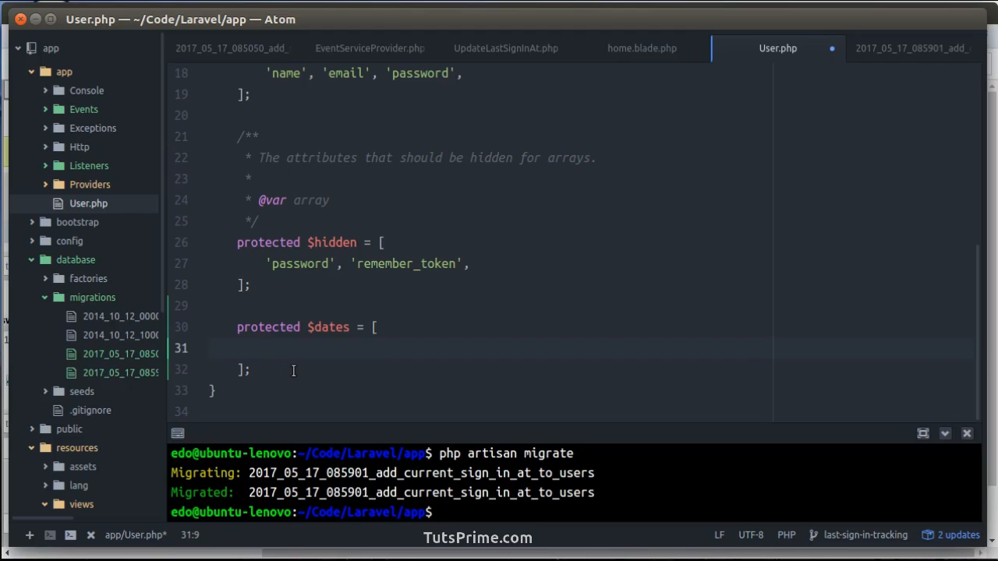
type("'current_sign_in_at', 'l")
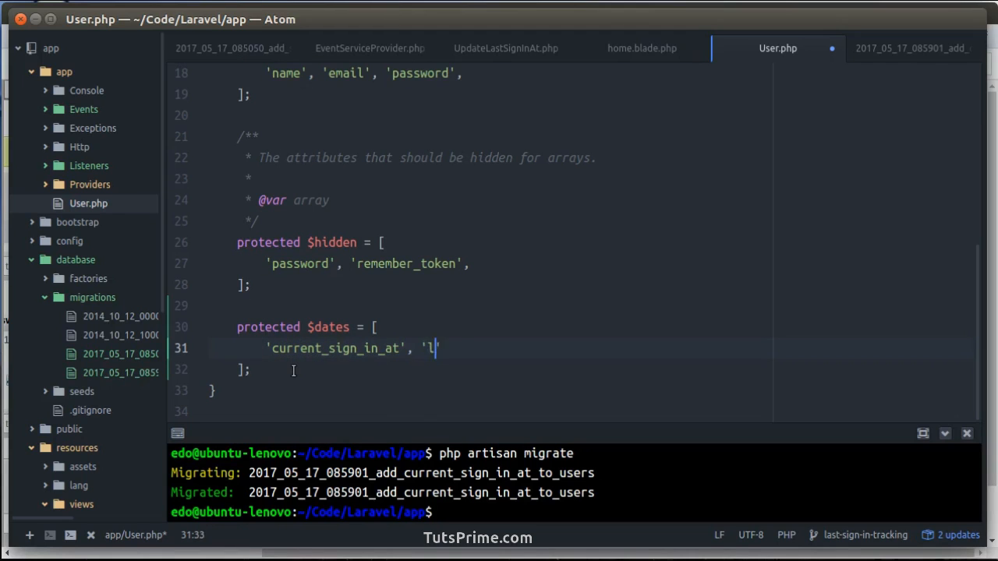
type("ast_sign_in_at'")
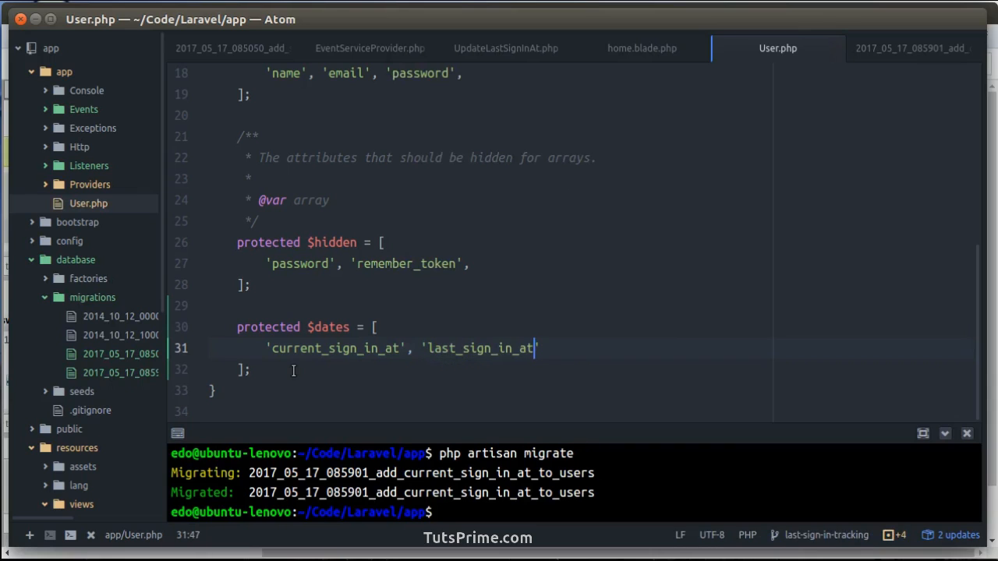
left_click(624, 284)
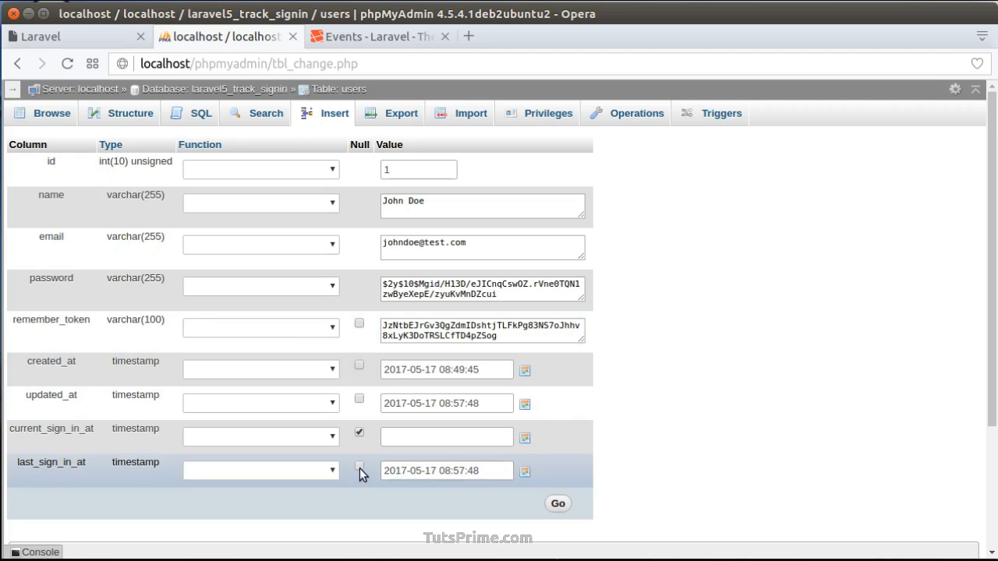
- Save John Doe's row with current_sign_in_at and last_sign_in_at set to NULL, then return to the Laravel tab
left_click(559, 502)
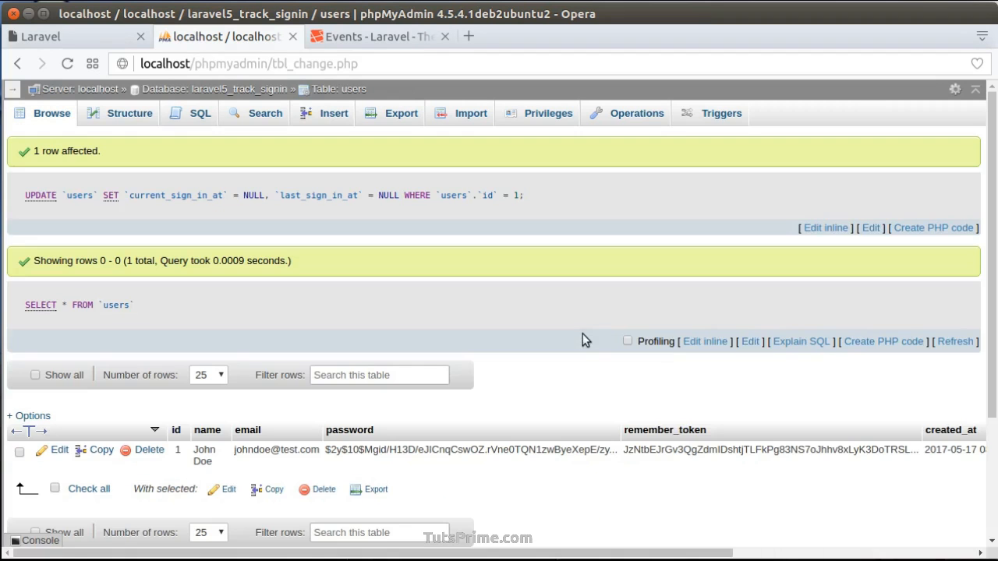
left_click(70, 36)
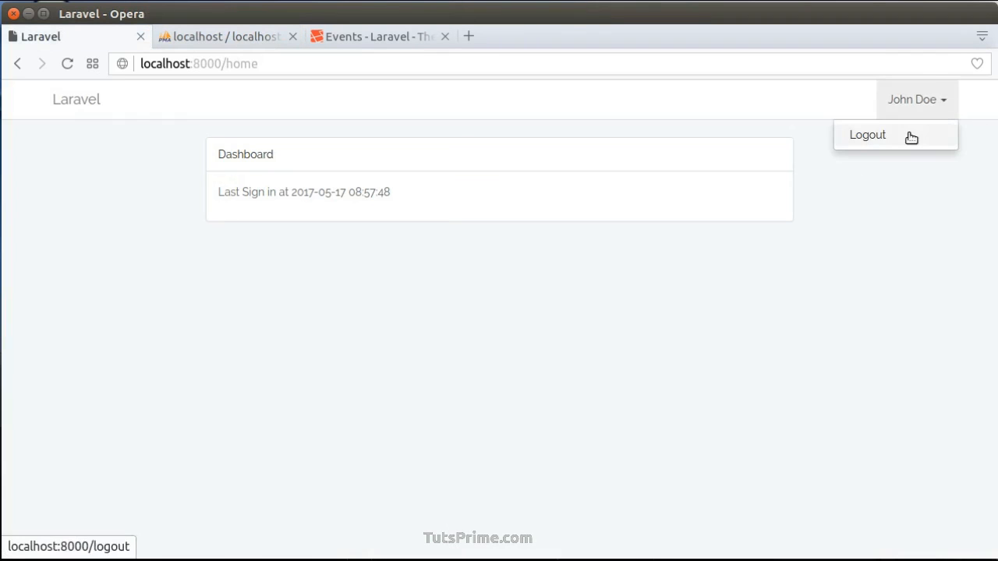
- Log out and back in so both sign-ins read 1 second ago, then confirm the users row timestamps in phpMyAdmin
left_click(867, 134)
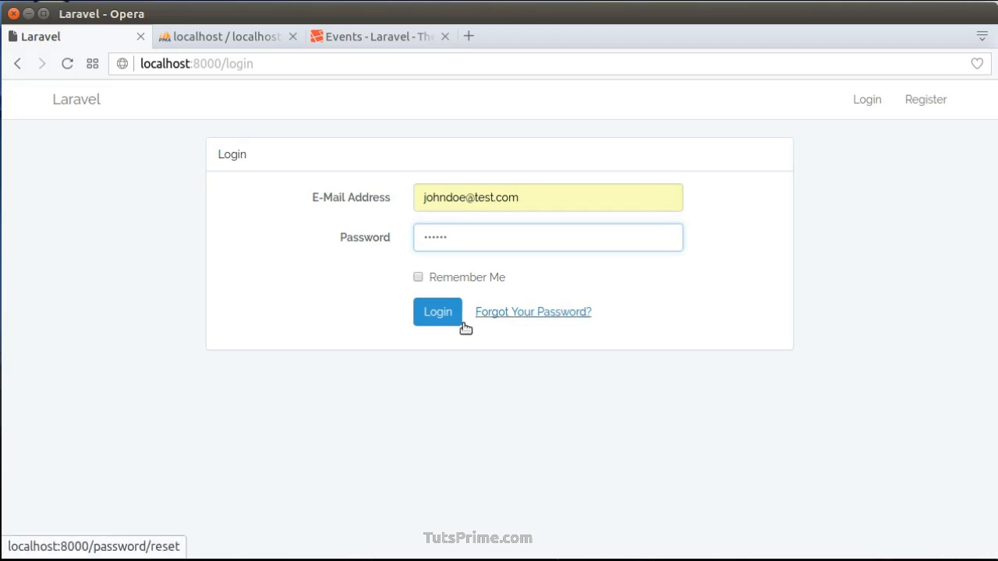
left_click(437, 312)
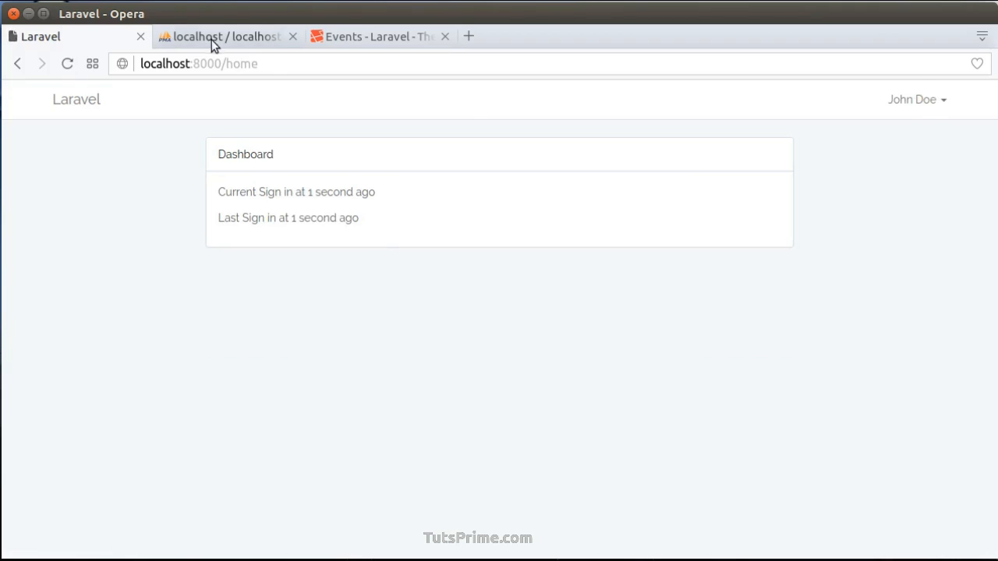
left_click(226, 36)
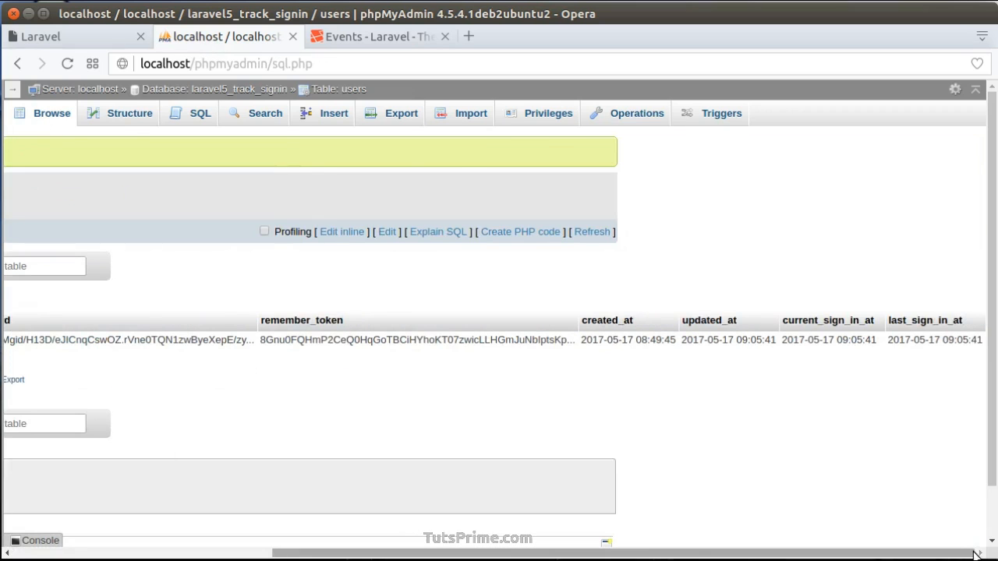
mouse_move(390, 202)
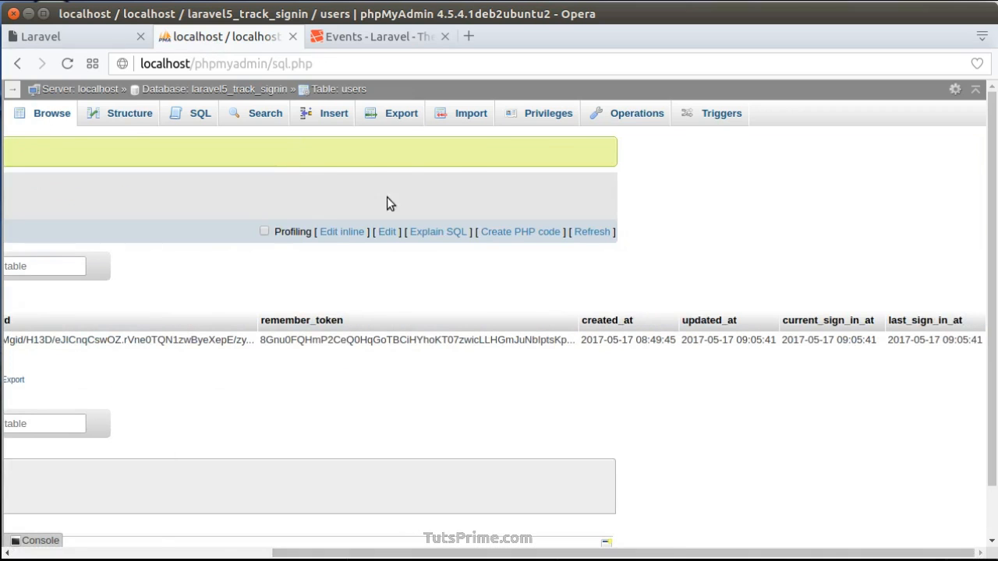
left_click(70, 36)
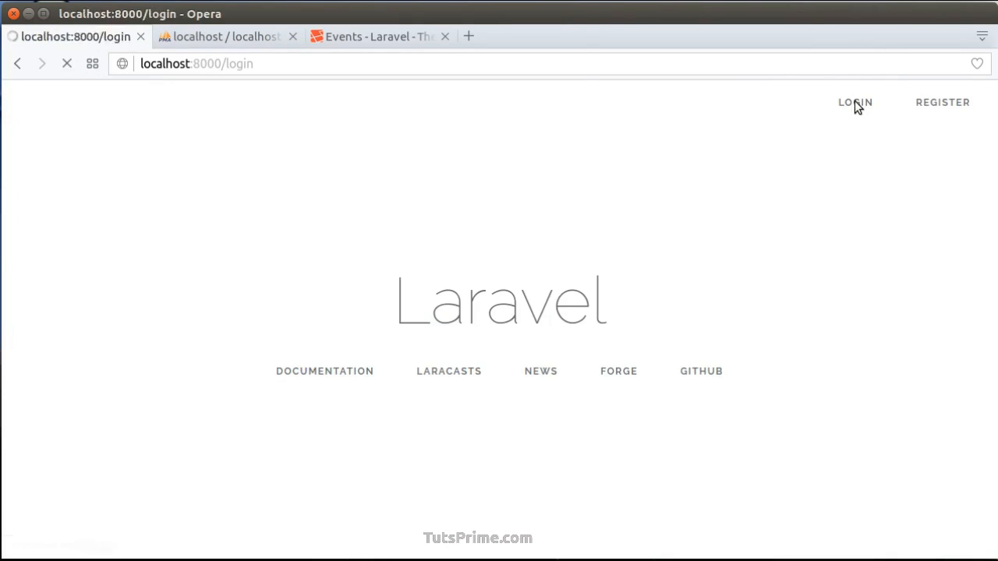
- Log in again so the dashboard shows current sign-in 1 second ago, last 25 seconds ago
left_click(855, 103)
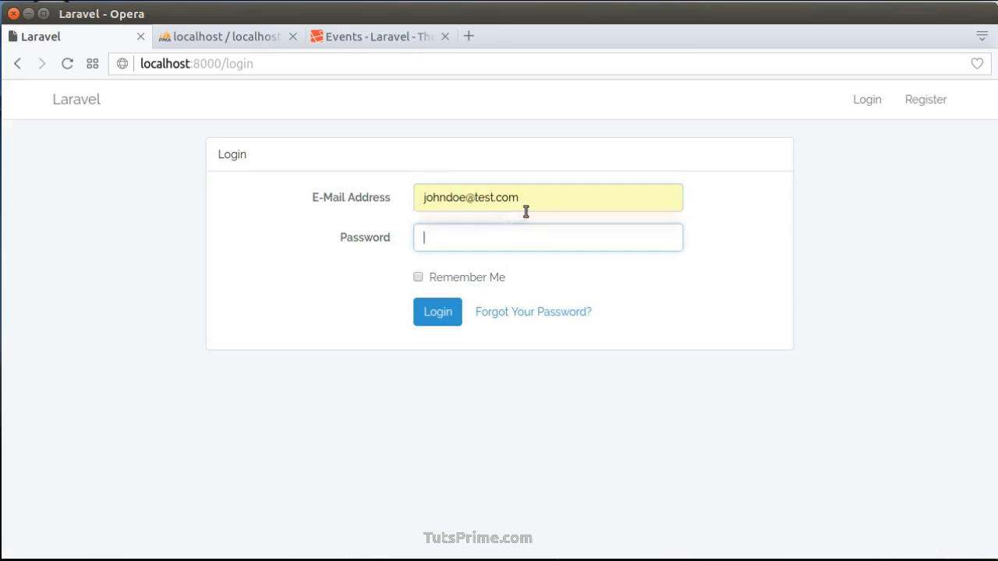
left_click(436, 312)
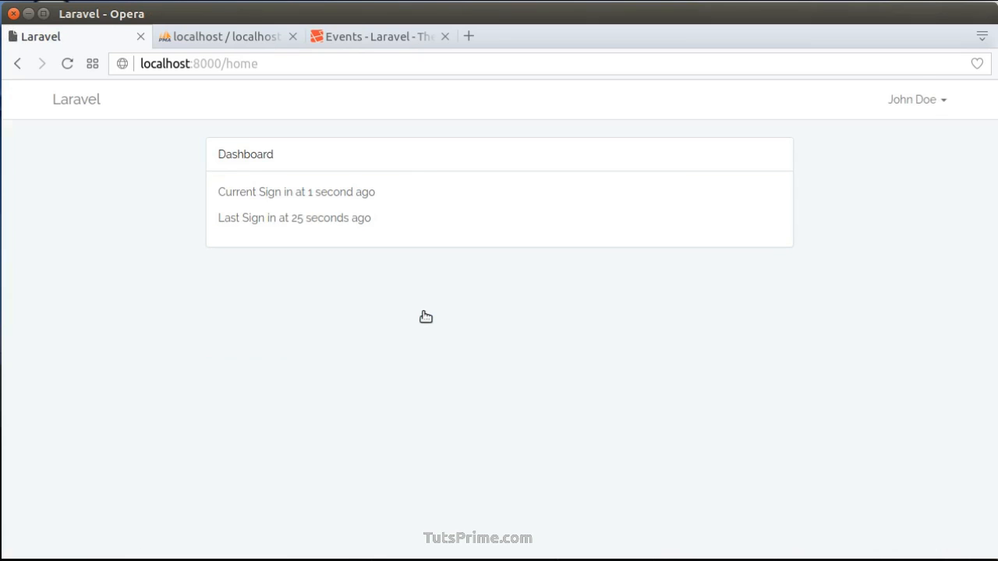
mouse_move(339, 220)
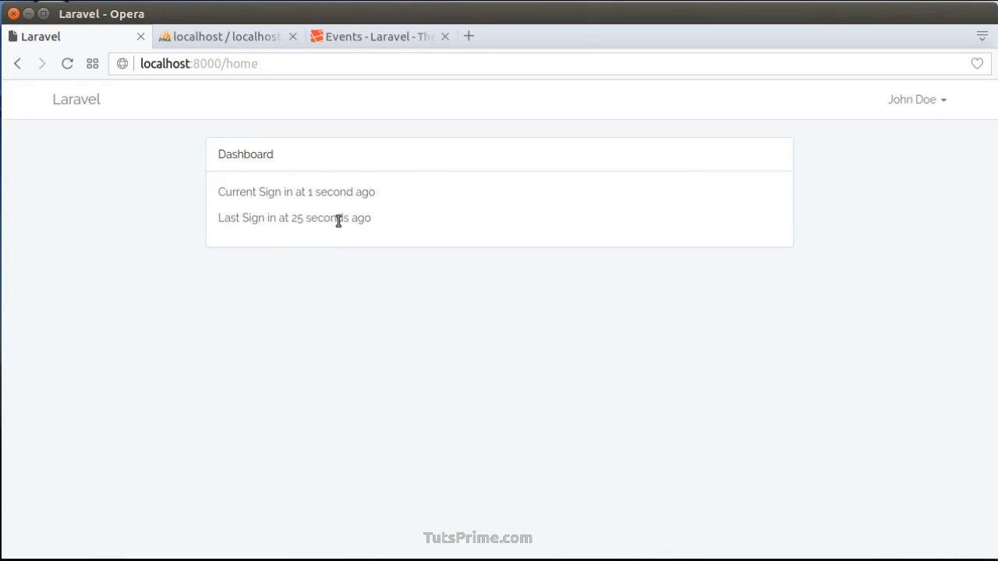